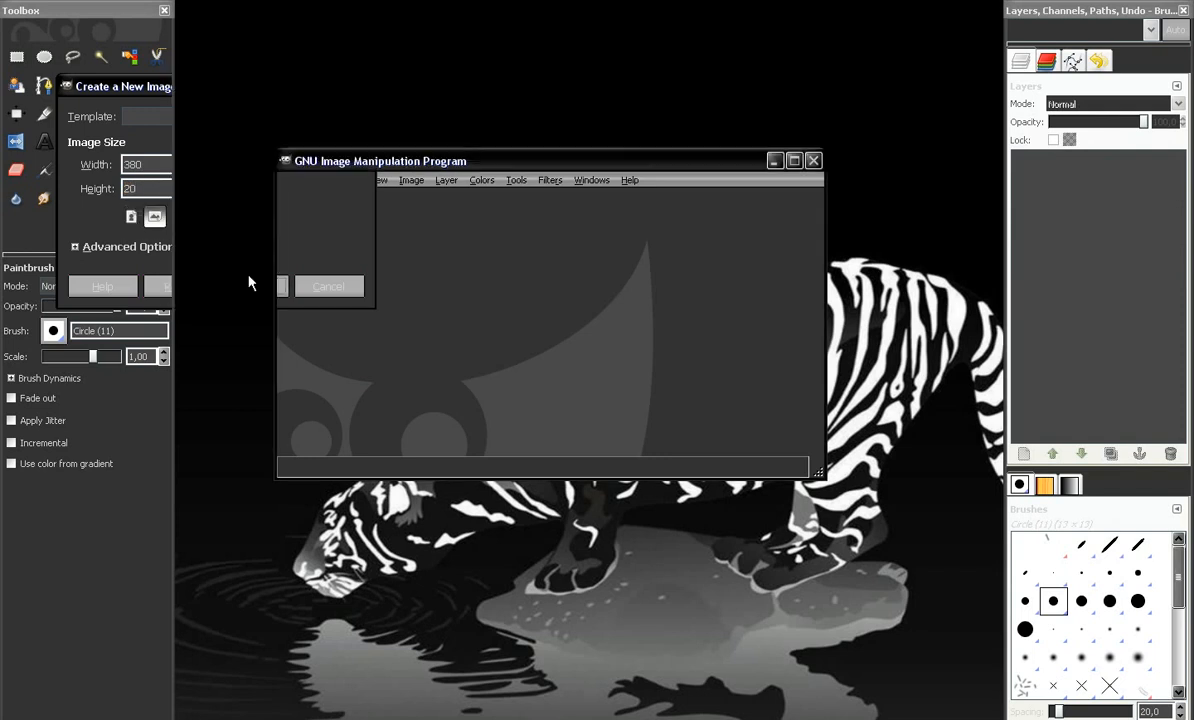
# - Confirm creating the new 380×20 pixel blank image
pyautogui.click(160, 286)
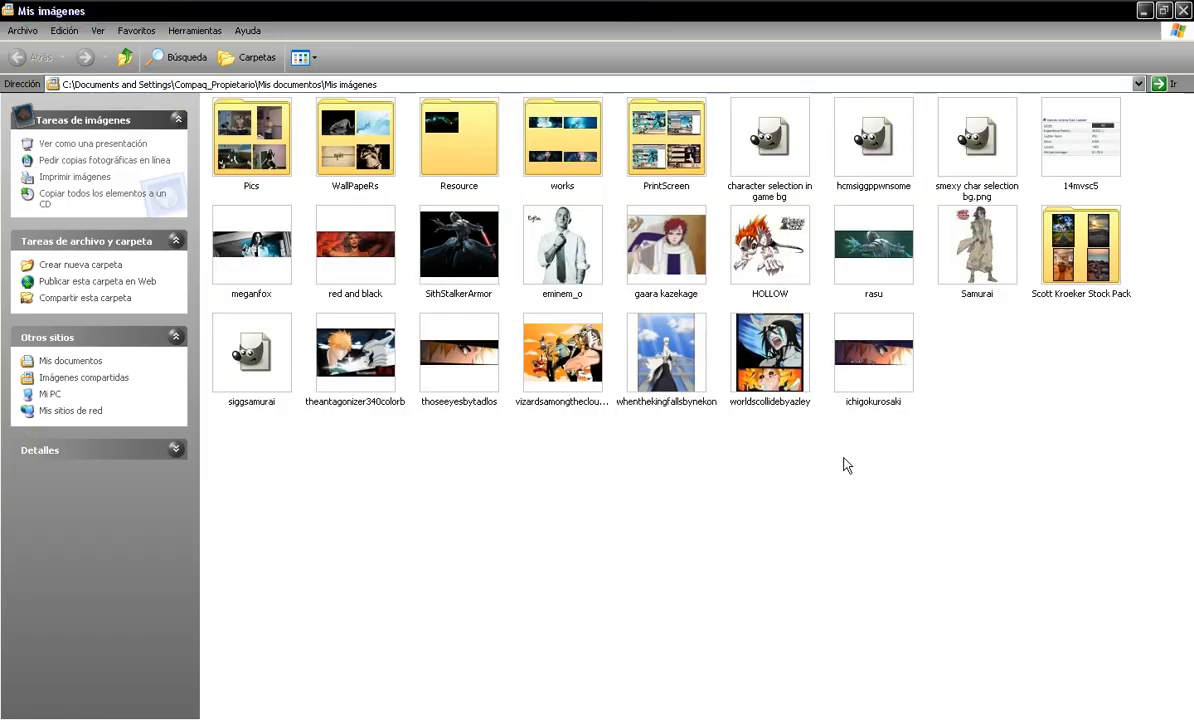
pyautogui.doubleClick(355, 355)
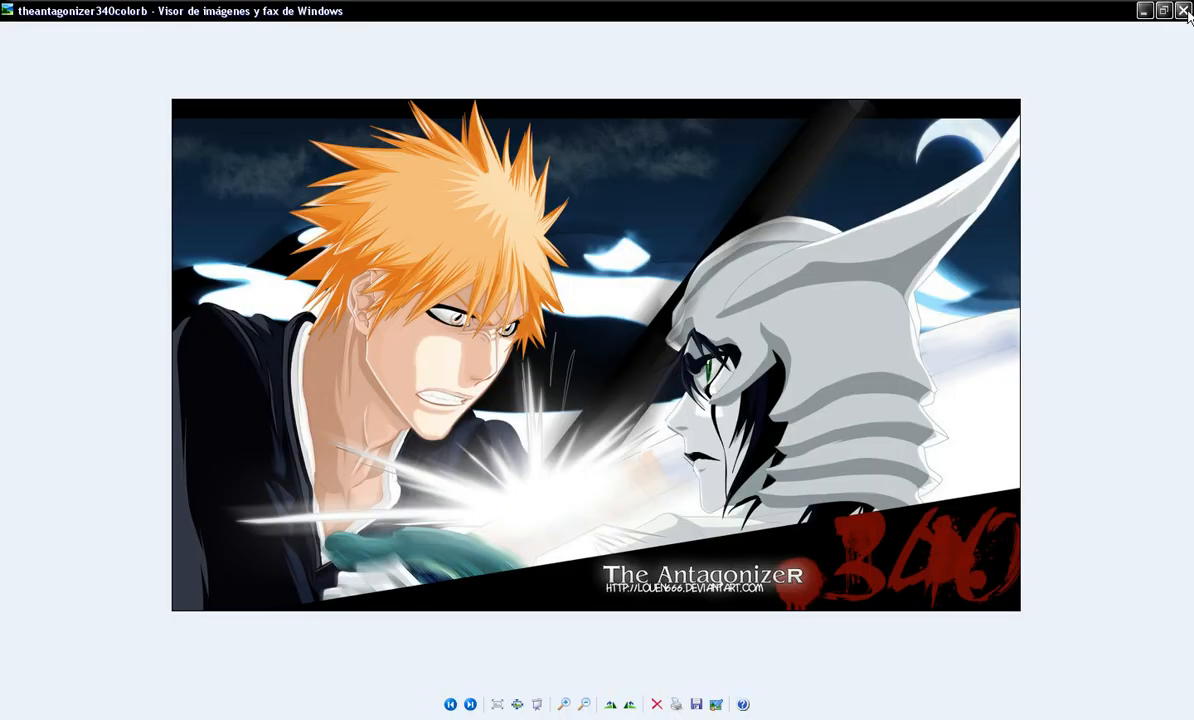
pyautogui.click(1186, 10)
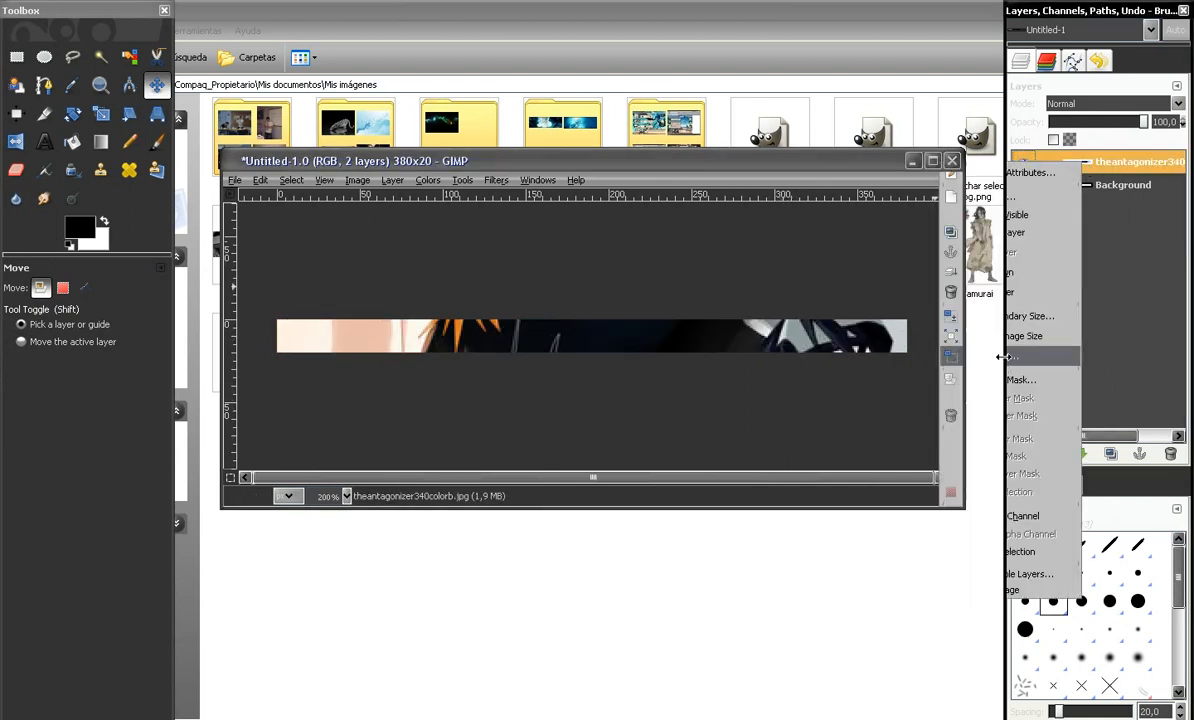
# - Scale the fight picture down, position both faces in the bar, zoom and enlarge the window
pyautogui.click(1021, 356)
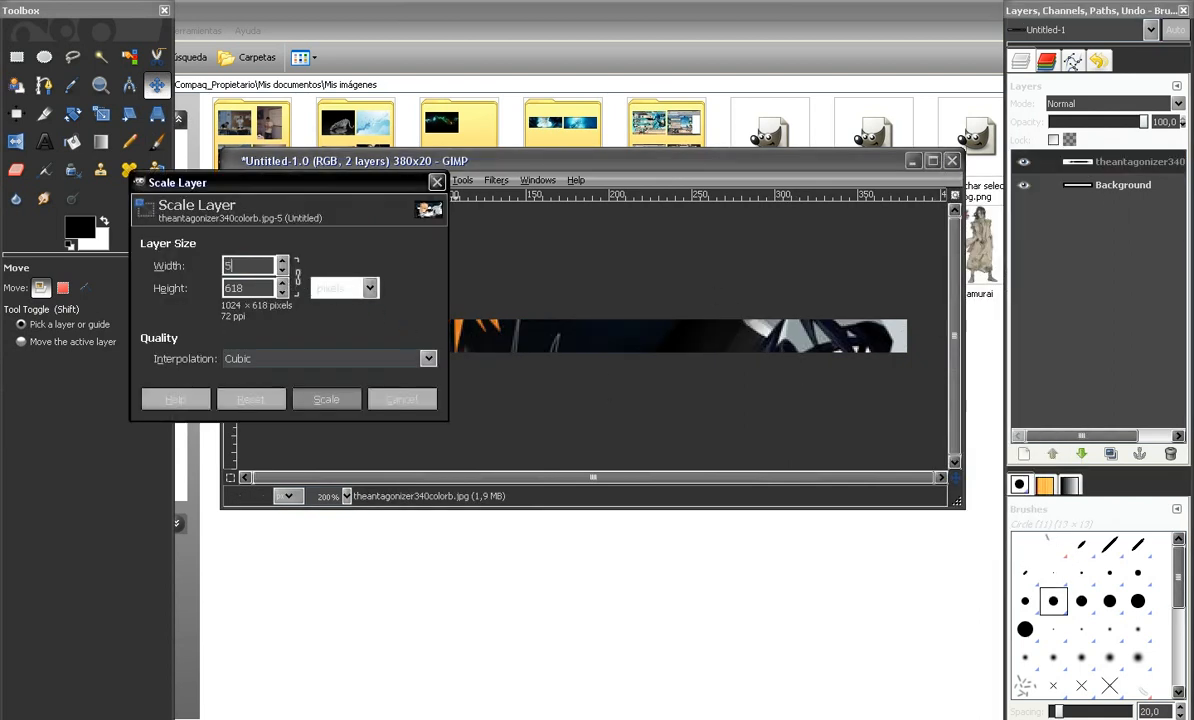
pyautogui.click(326, 399)
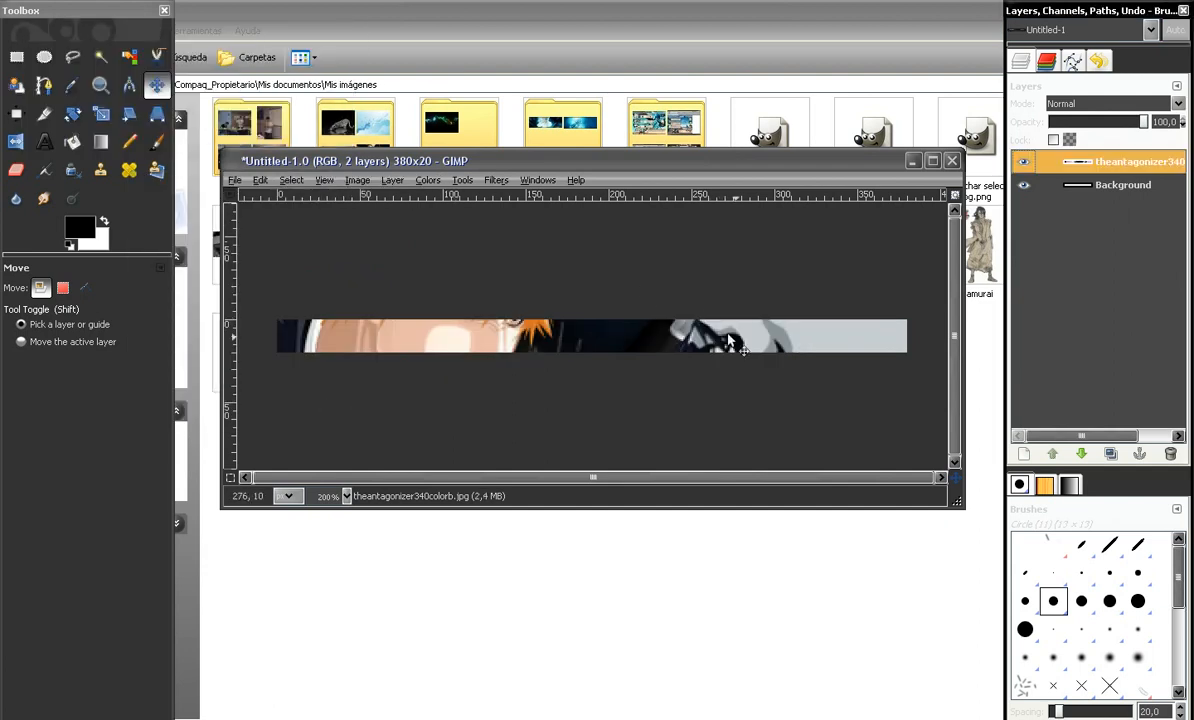
pyautogui.moveTo(730, 345); pyautogui.dragTo(710, 367)
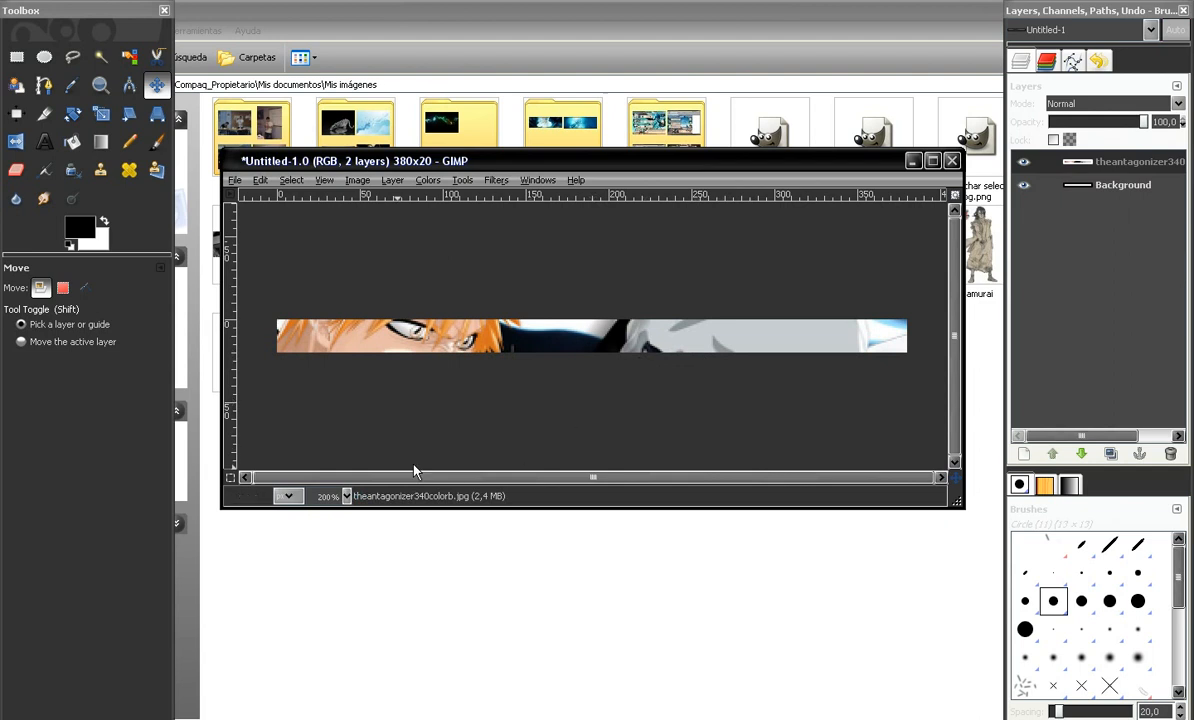
pyautogui.click(328, 496)
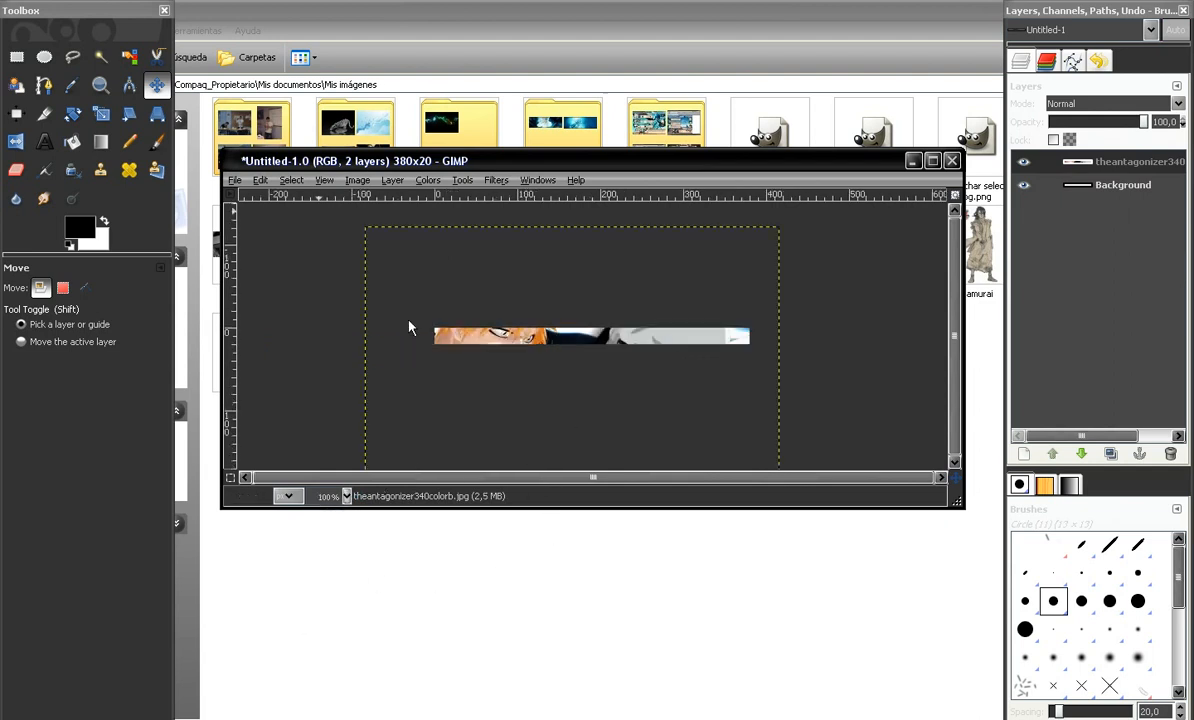
pyautogui.click(392, 180)
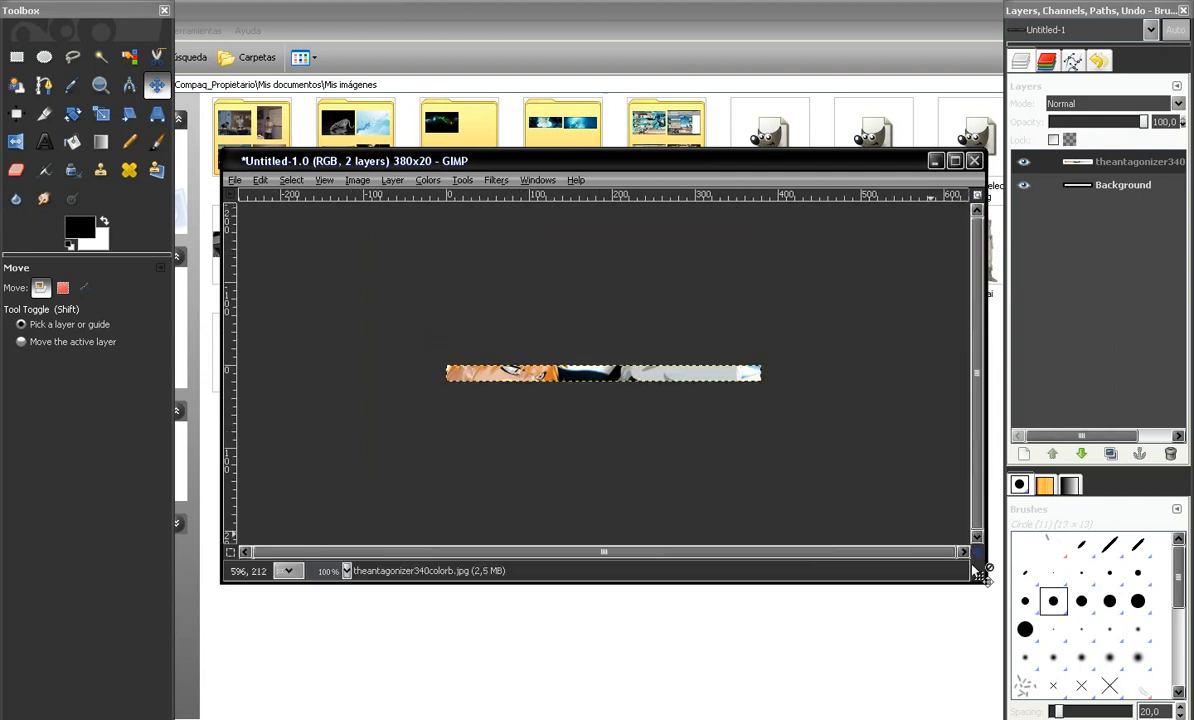
pyautogui.moveTo(405, 190)
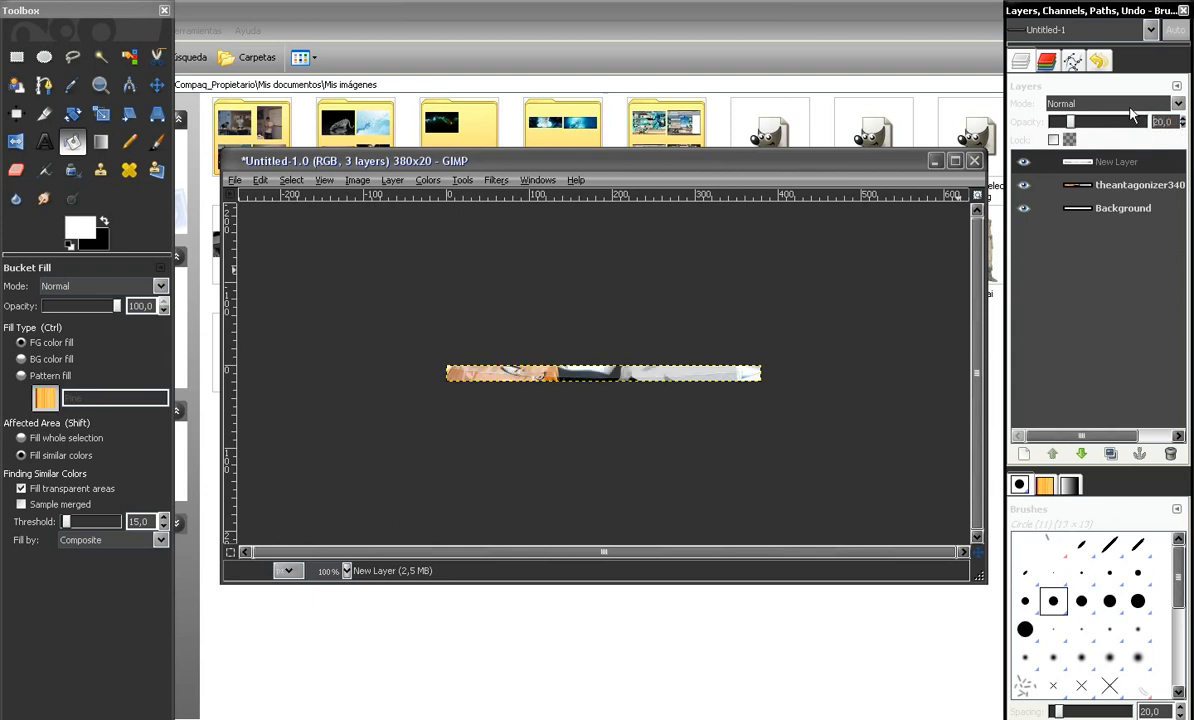
# - Add the pattern and black border layers, shrink the selection, and merge the picture down
pyautogui.click(392, 180)
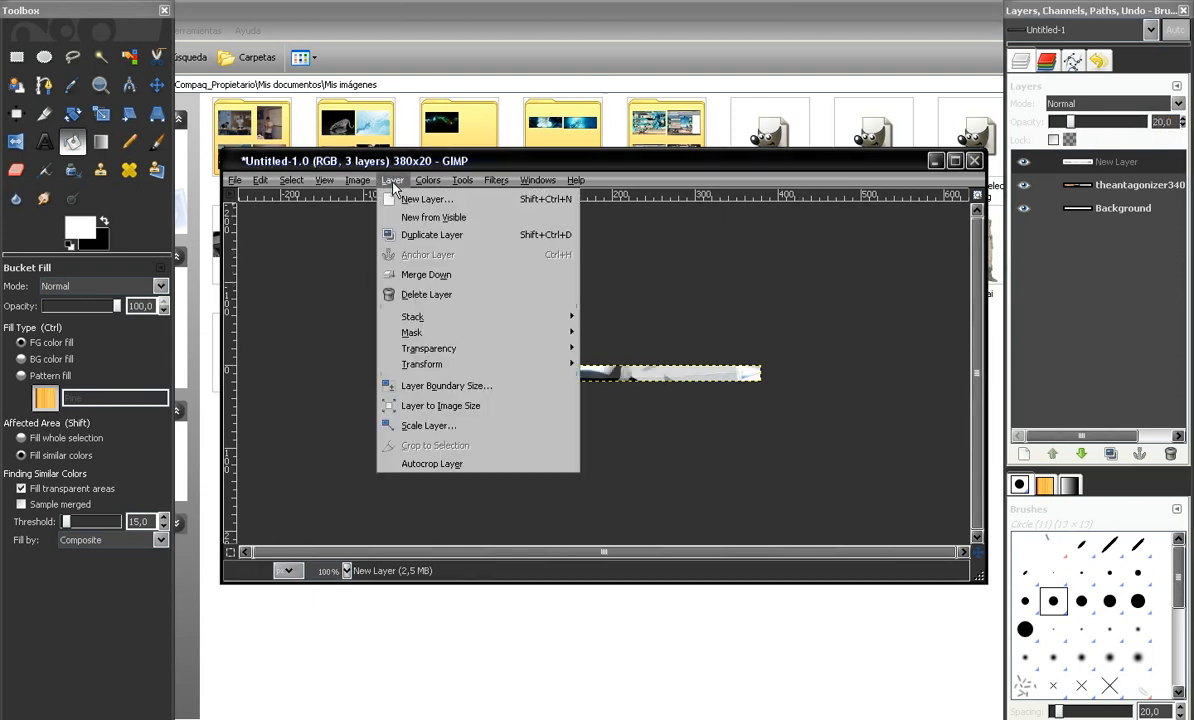
pyautogui.click(427, 198)
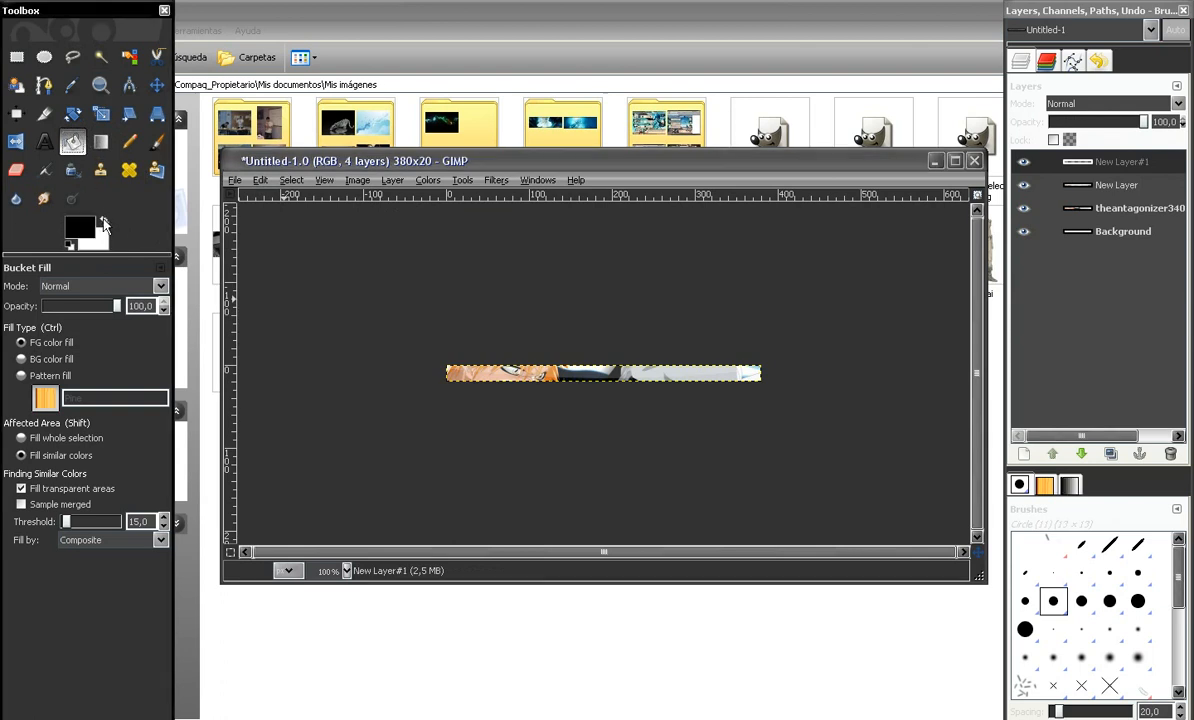
pyautogui.click(291, 180)
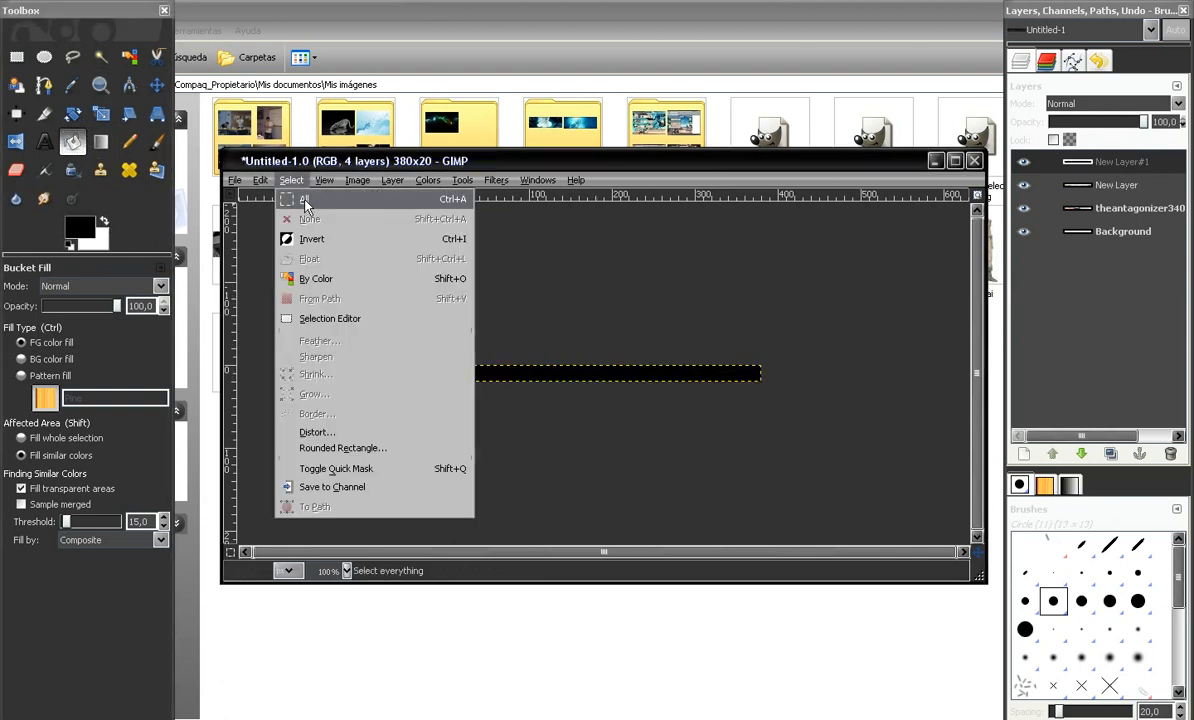
pyautogui.click(314, 373)
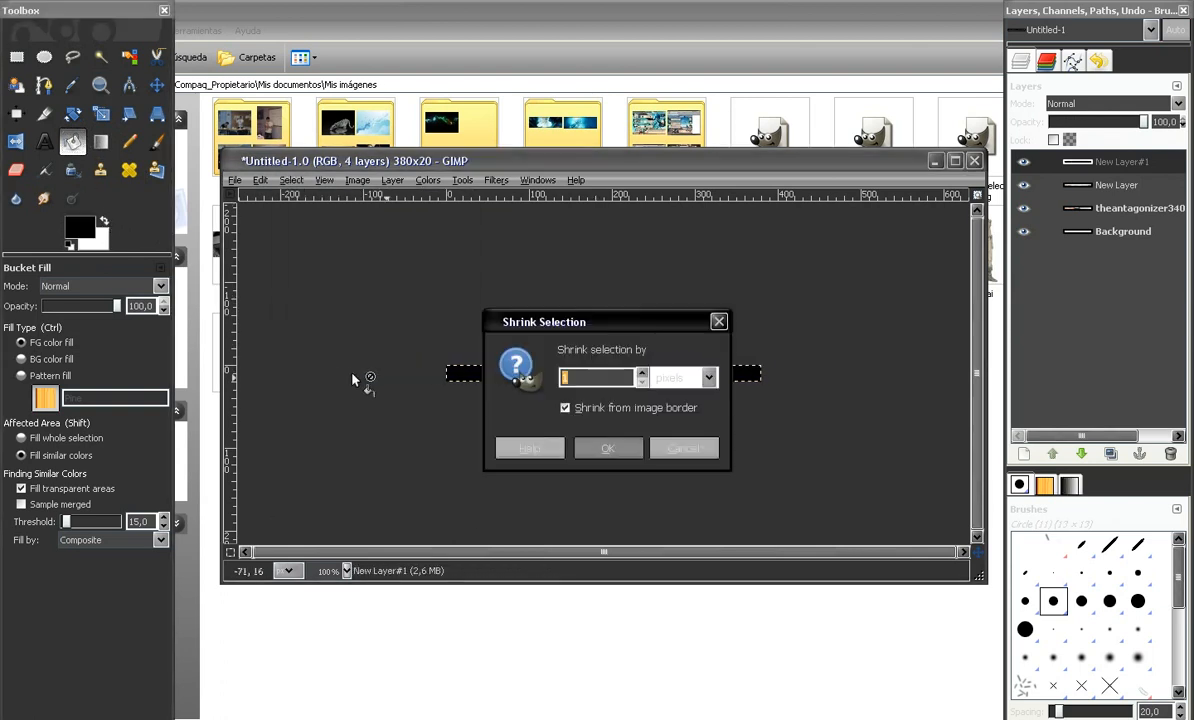
pyautogui.click(607, 448)
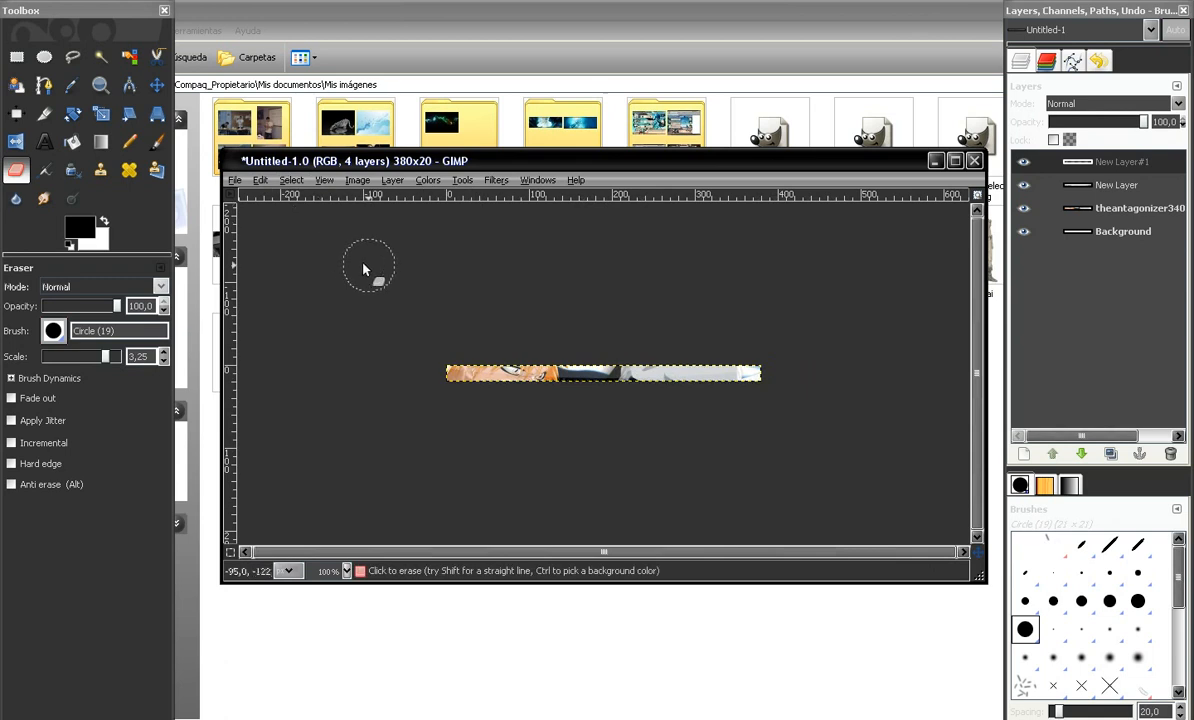
pyautogui.rightClick(1140, 208)
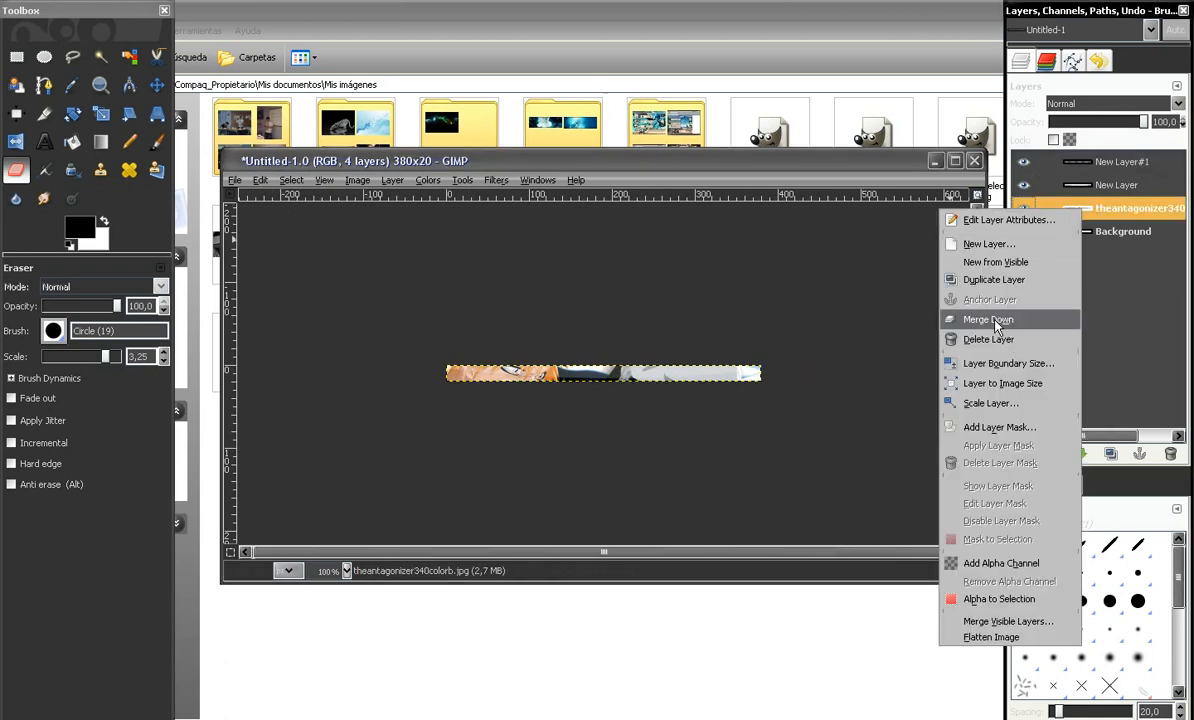
pyautogui.click(988, 319)
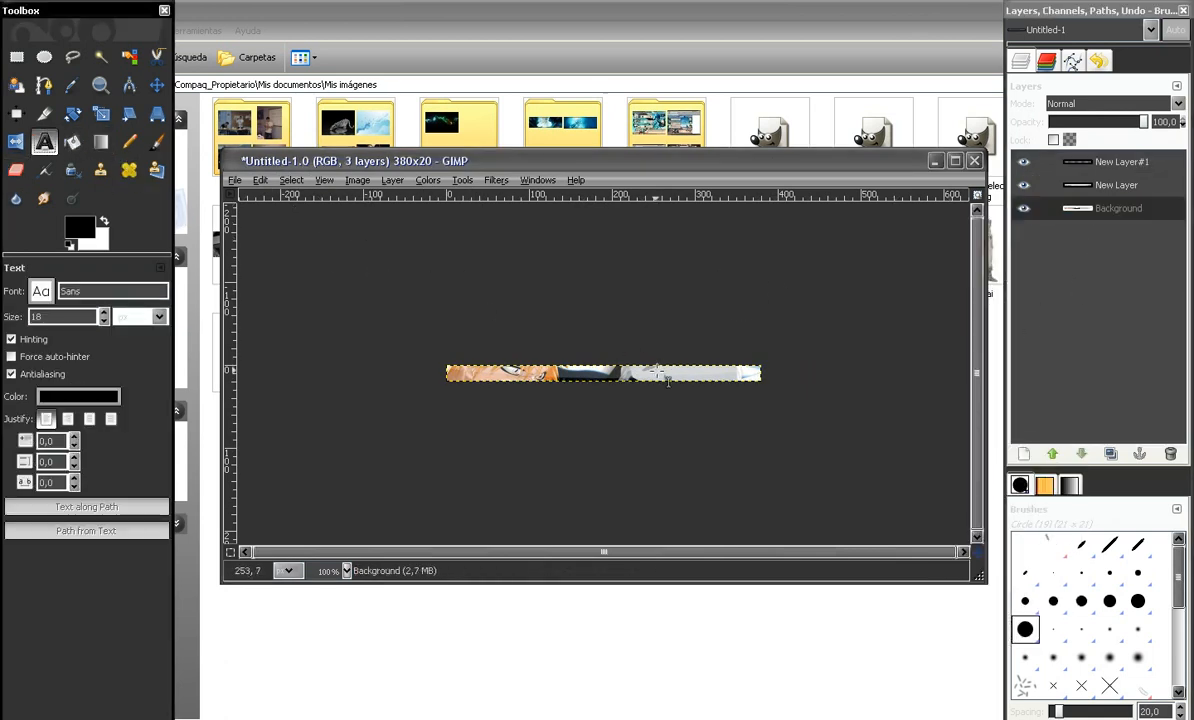
# - Type ICHIGO on the bar in Impact Condensed and adjust its size
pyautogui.click(650, 374)
pyautogui.write('ICHIGO')
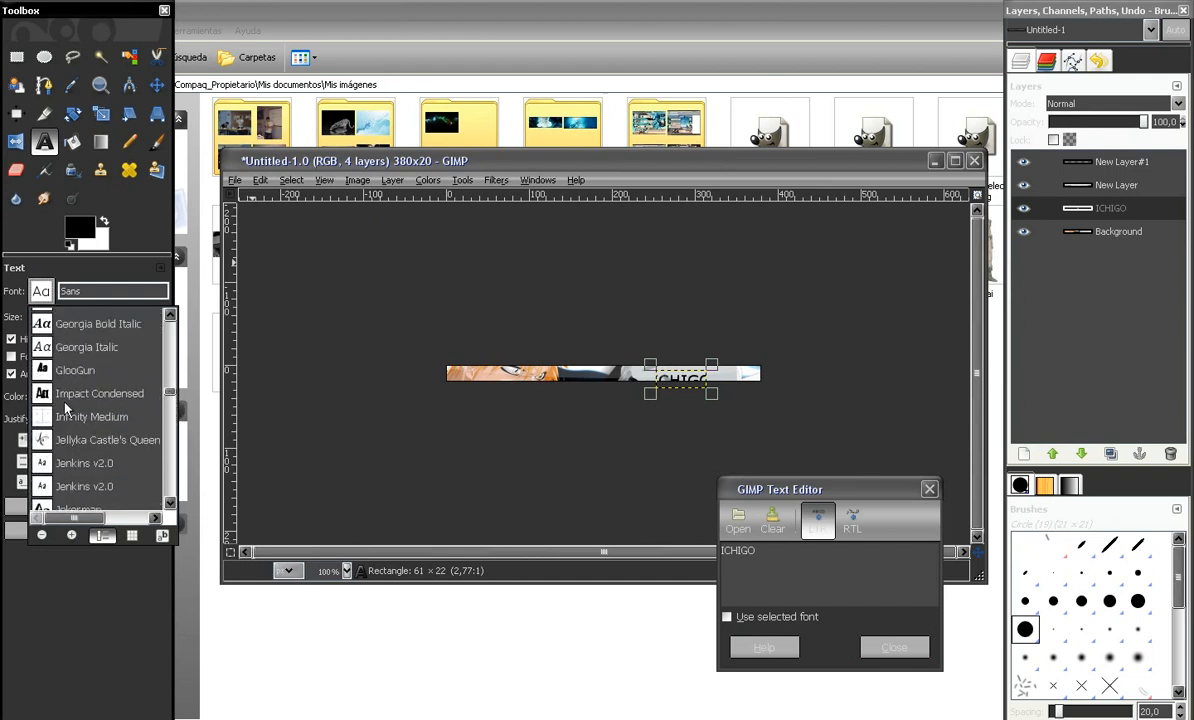
pyautogui.click(99, 392)
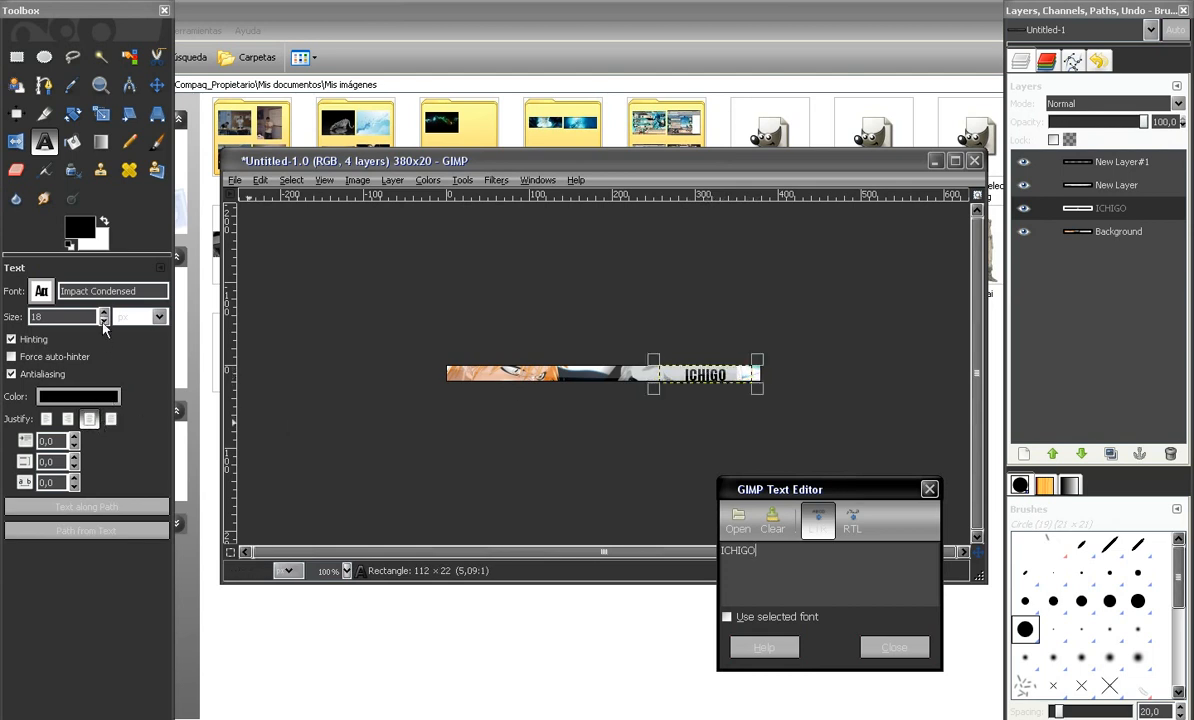
pyautogui.click(103, 321)
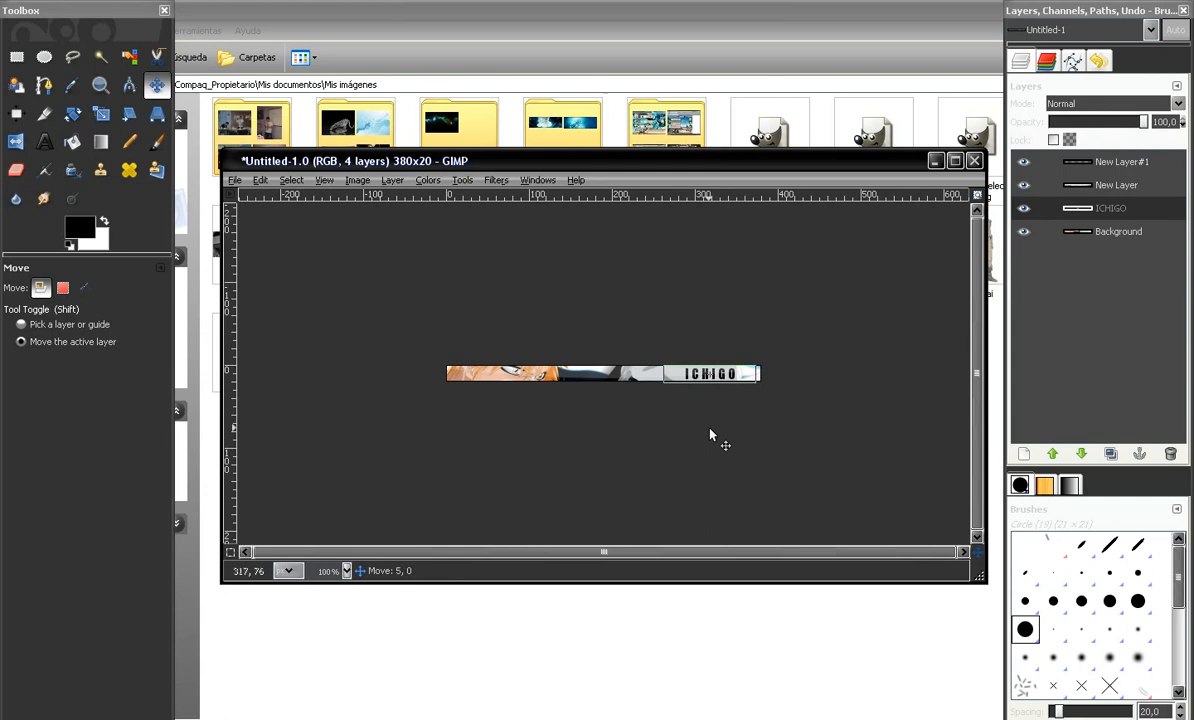
# - Duplicate the ICHIGO text layer, widen the original's letter spacing, and add a new layer
pyautogui.click(1110, 208)
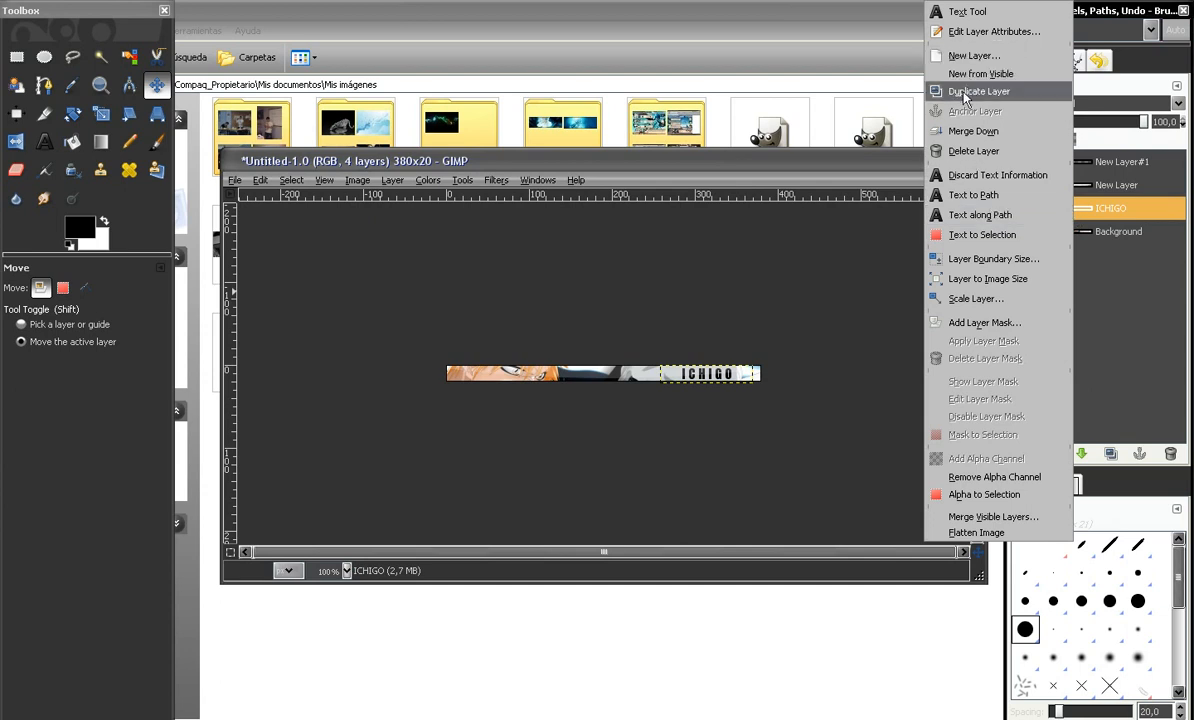
pyautogui.click(978, 91)
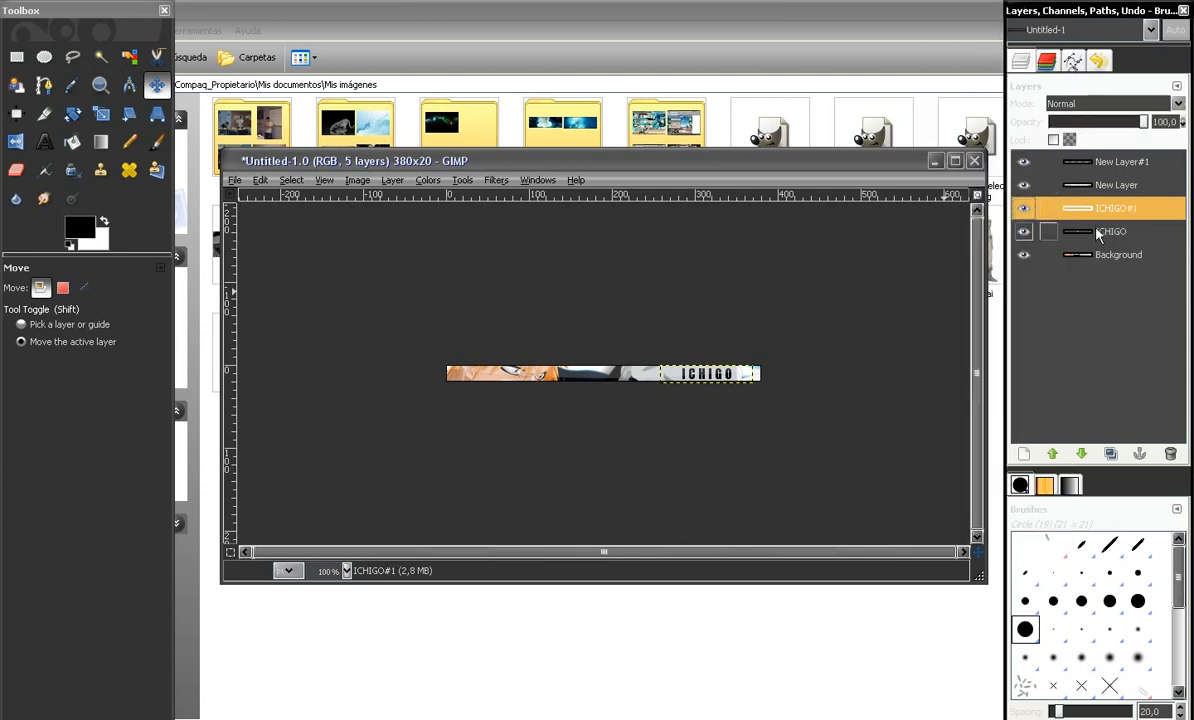
pyautogui.doubleClick(1110, 231)
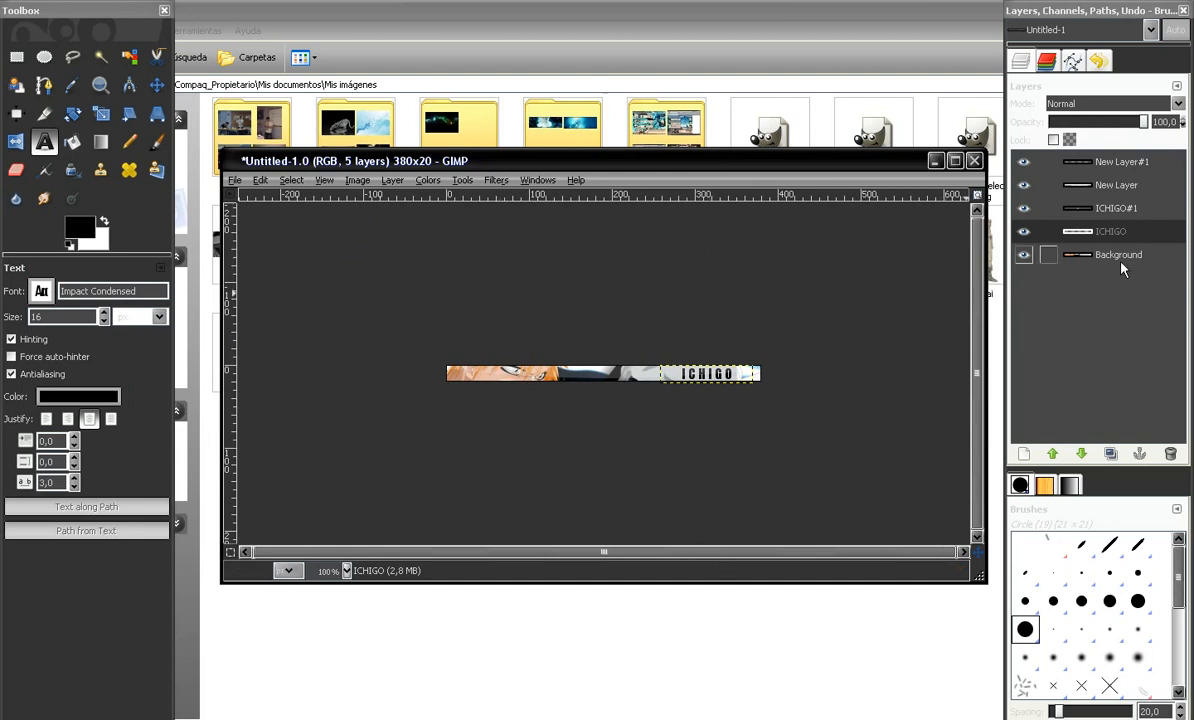
pyautogui.click(1106, 208)
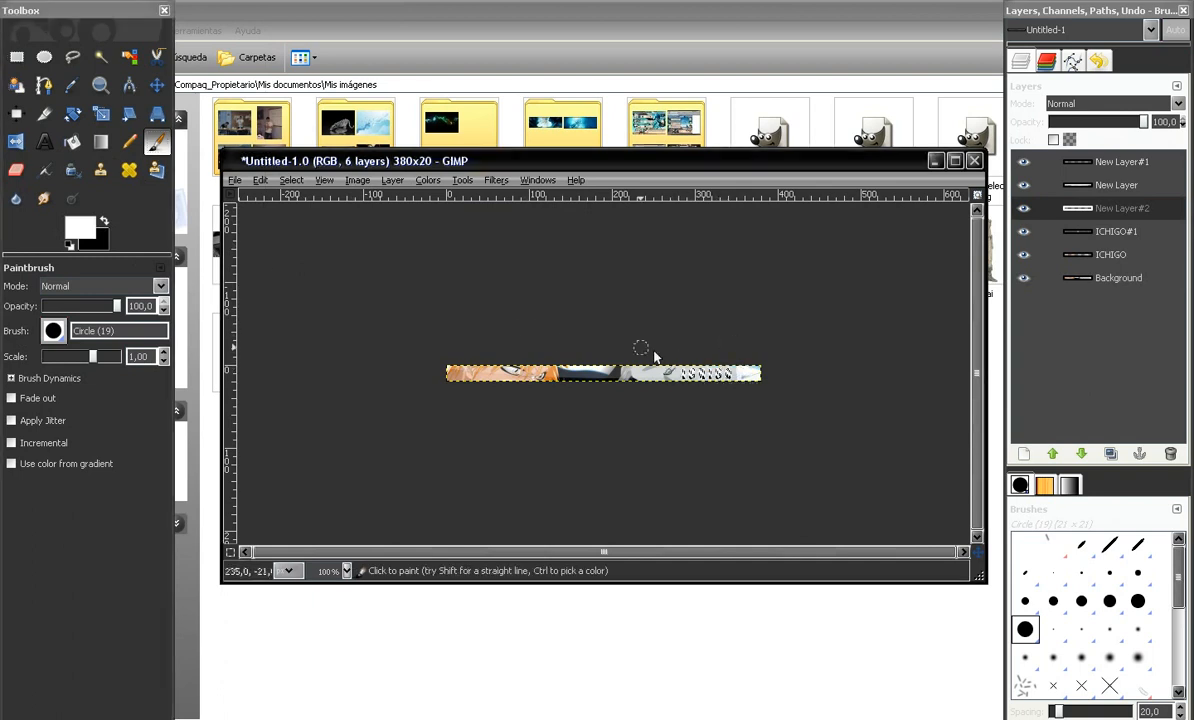
# - Merge the overlay into the ICHIGO copy, combine the text layers, and delete the border layer
pyautogui.click(156, 86)
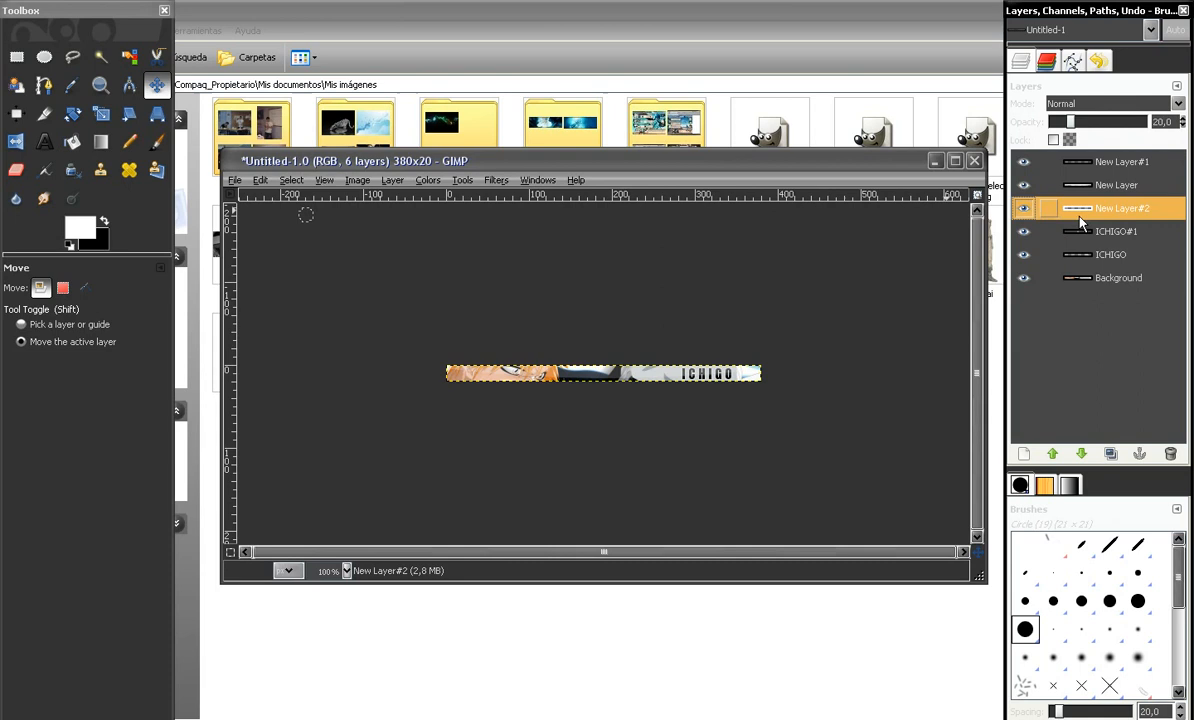
pyautogui.rightClick(1080, 218)
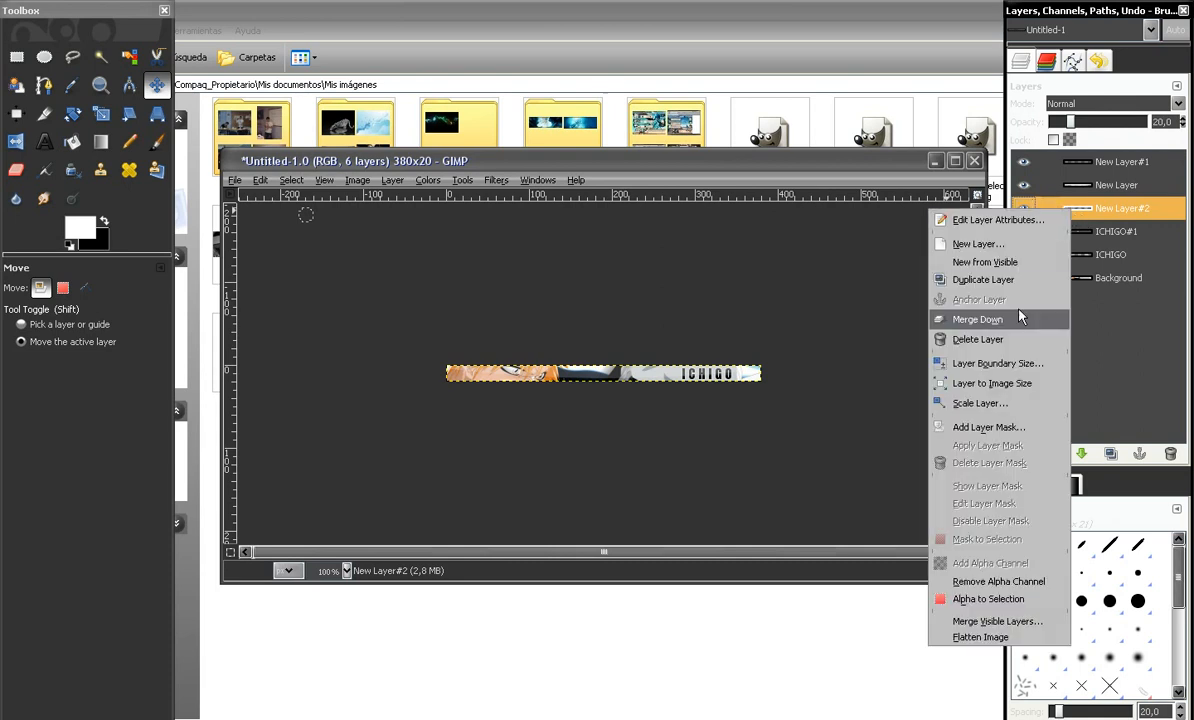
pyautogui.click(977, 319)
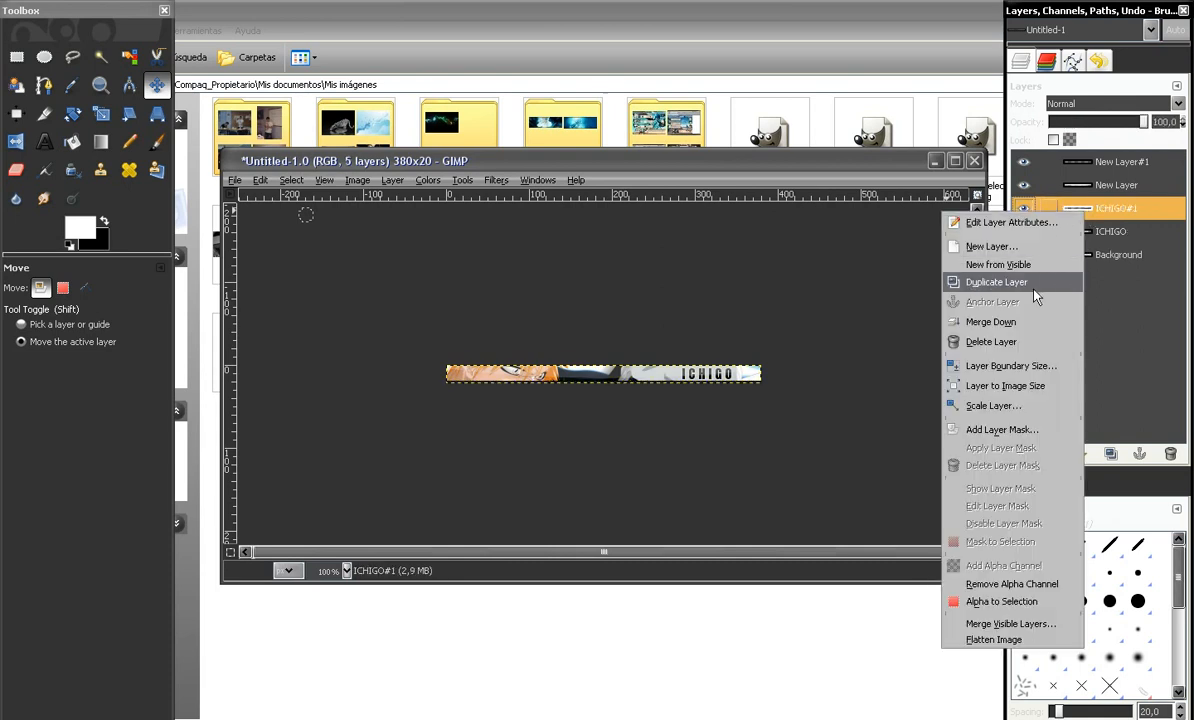
pyautogui.click(990, 341)
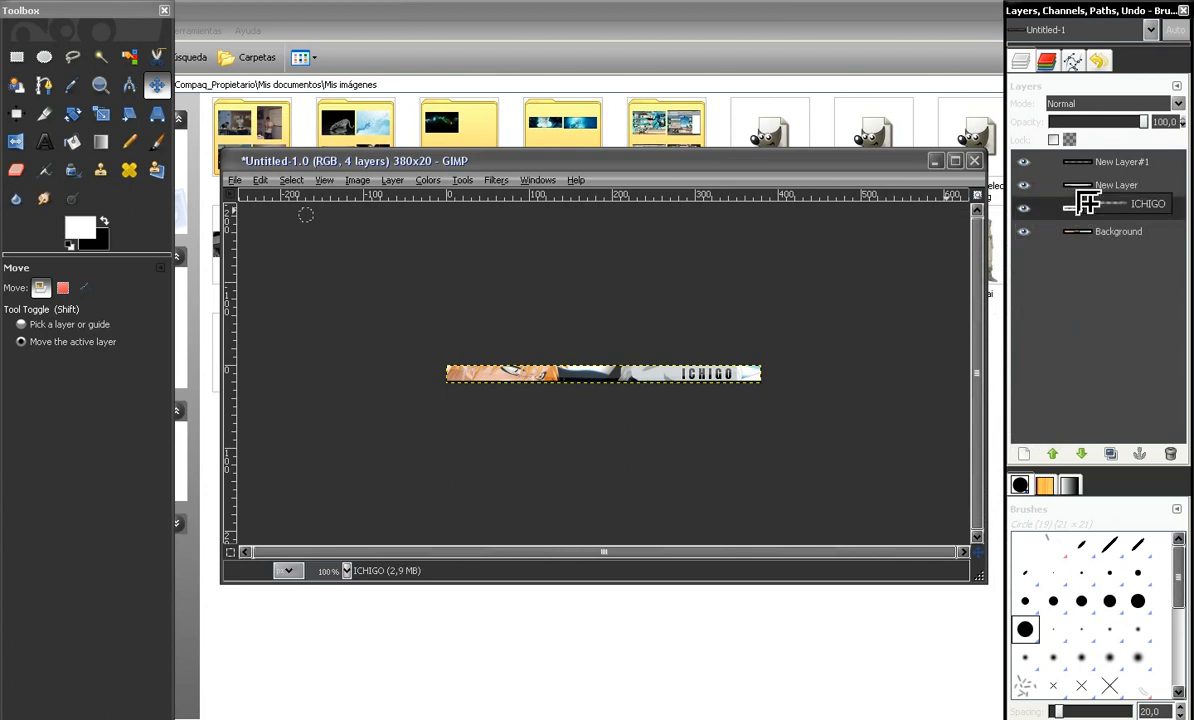
pyautogui.click(1053, 454)
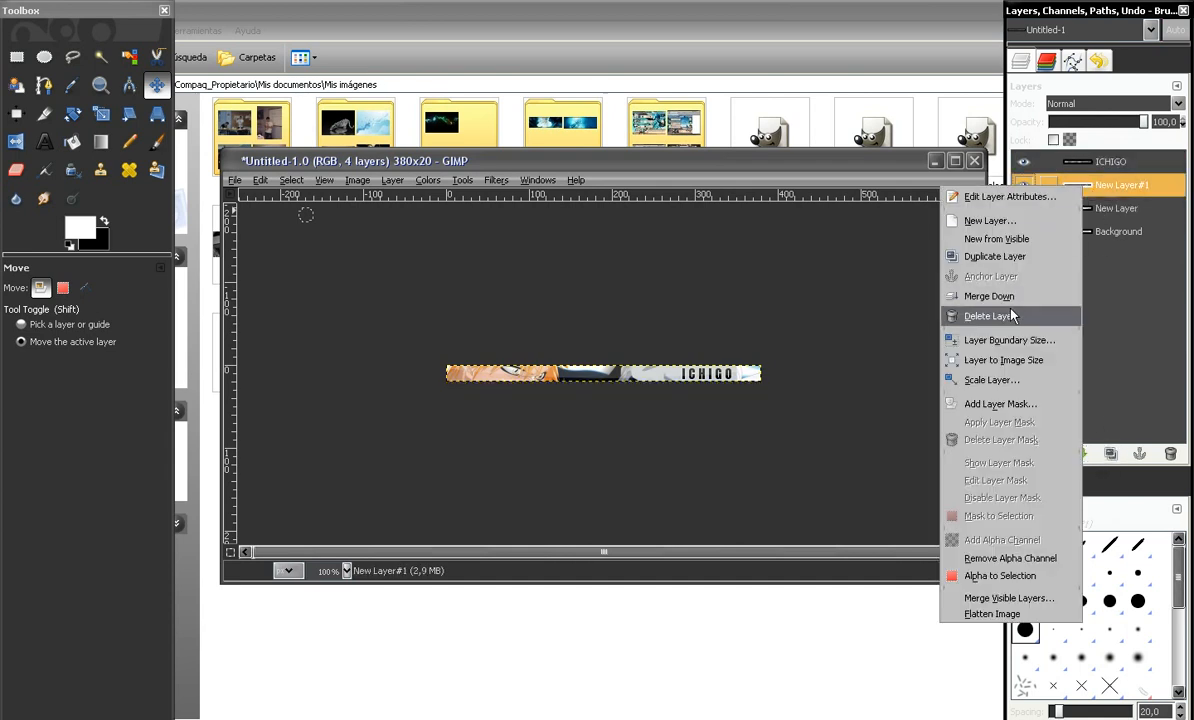
pyautogui.click(988, 315)
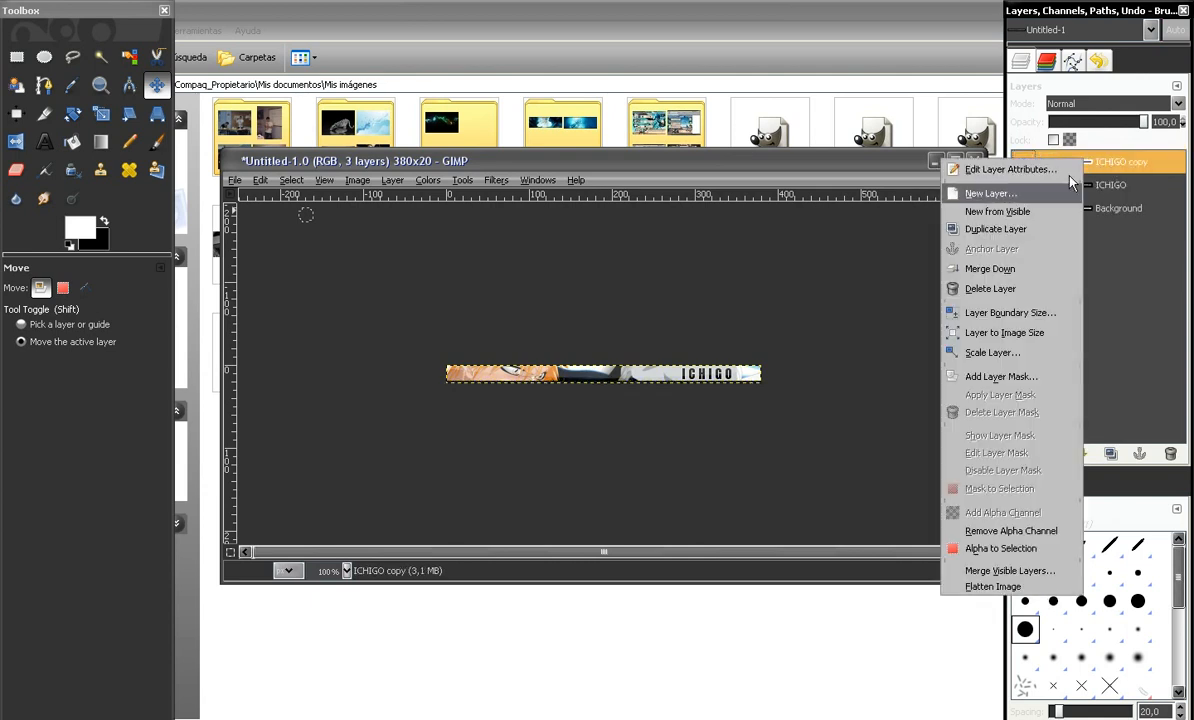
# - Duplicate the ICHIGO and Background layers and interleave the copies in alternating pairs
pyautogui.click(995, 228)
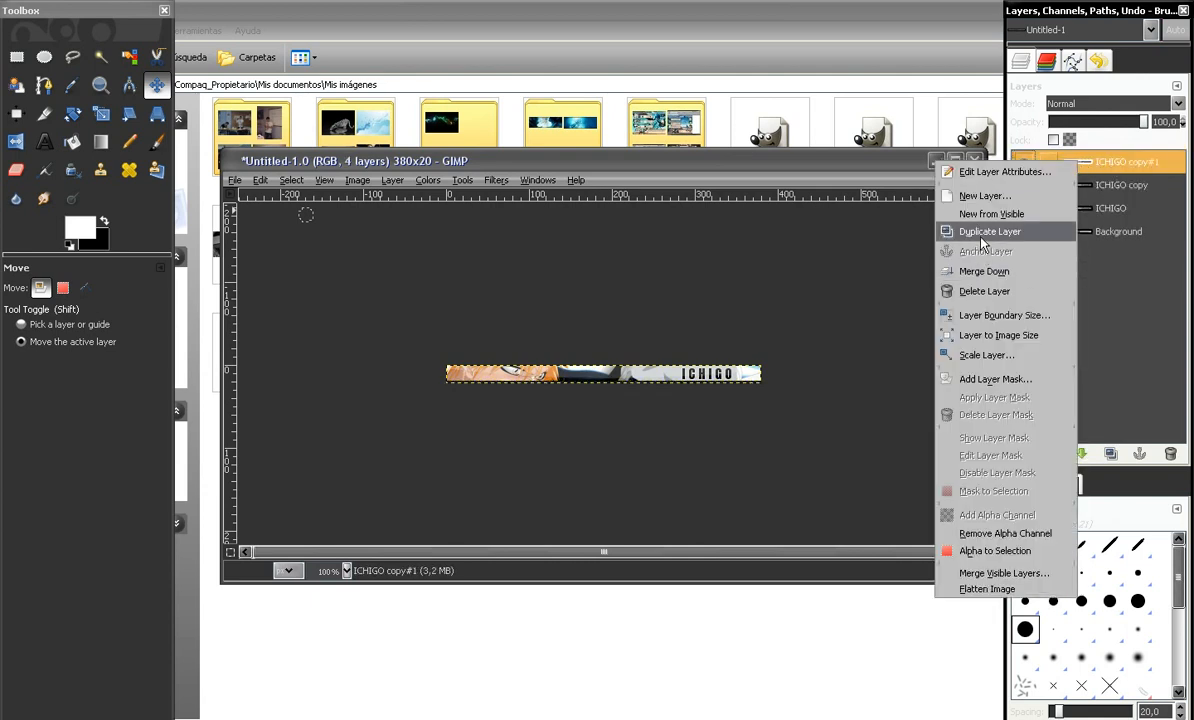
pyautogui.click(990, 231)
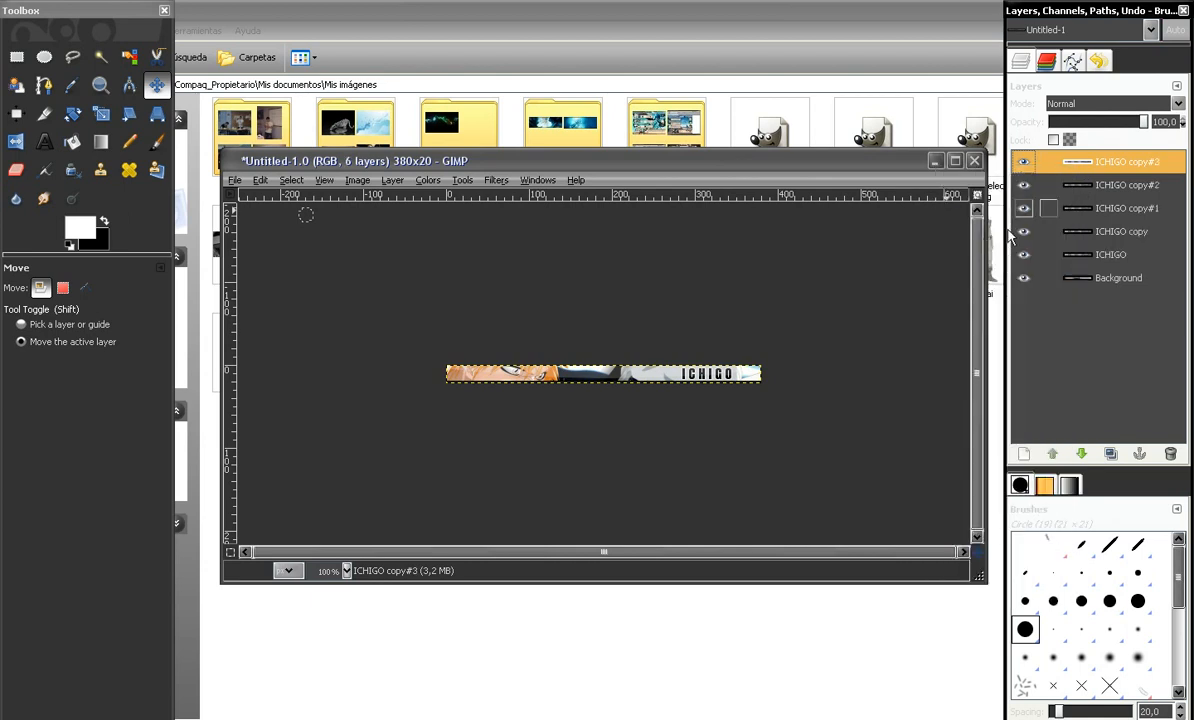
pyautogui.rightClick(1118, 277)
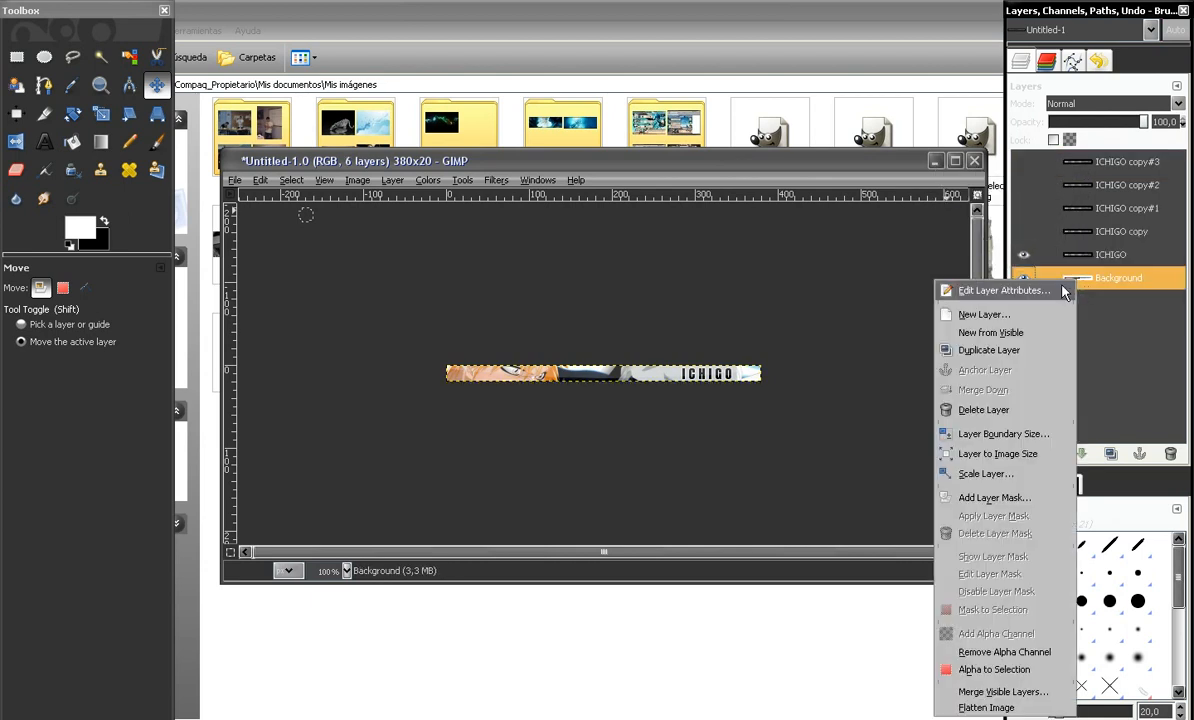
pyautogui.click(988, 350)
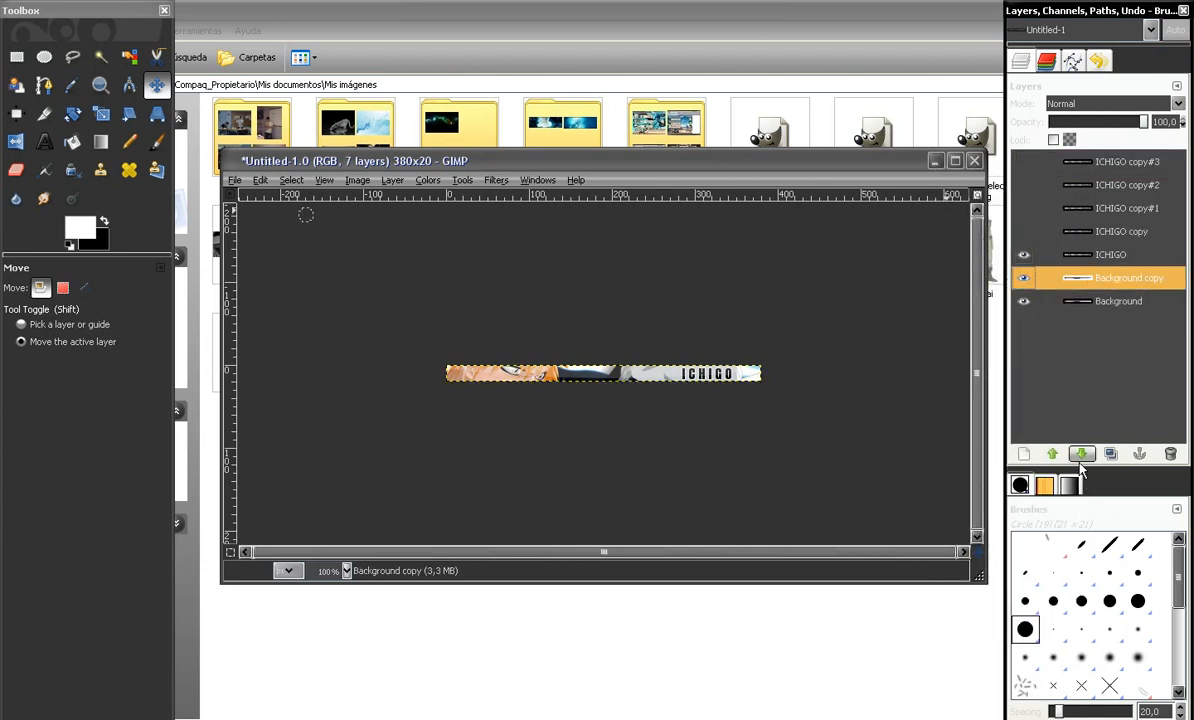
pyautogui.click(1110, 454)
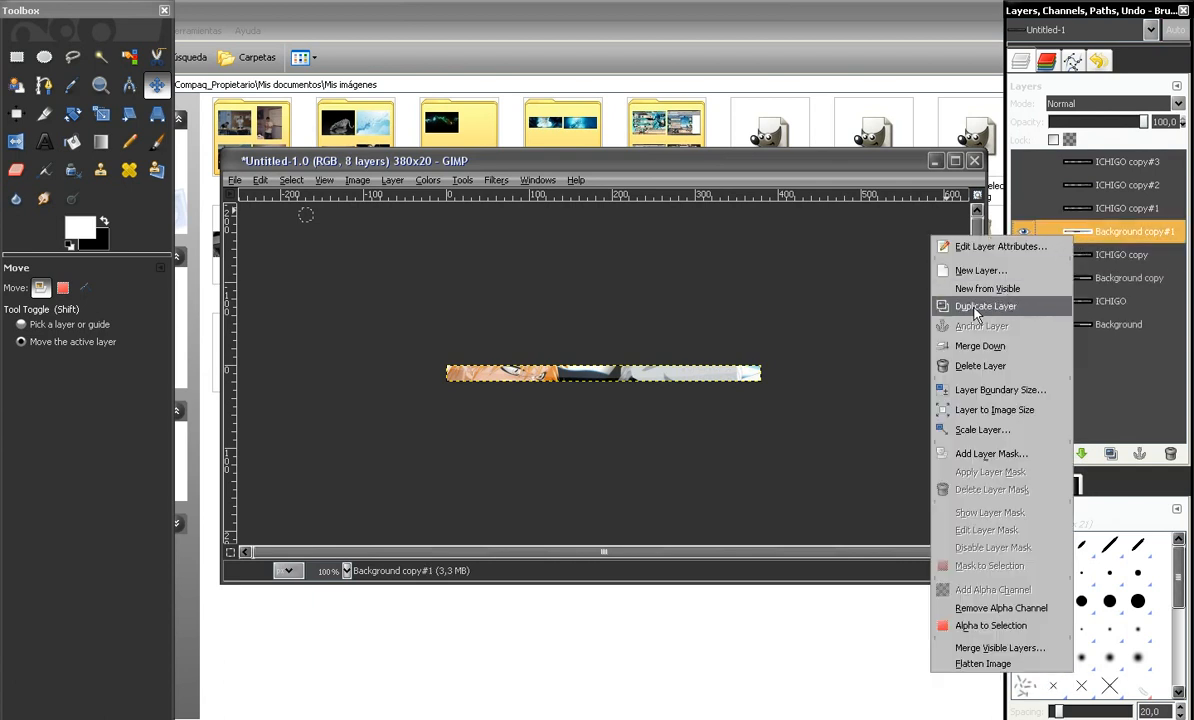
pyautogui.click(985, 306)
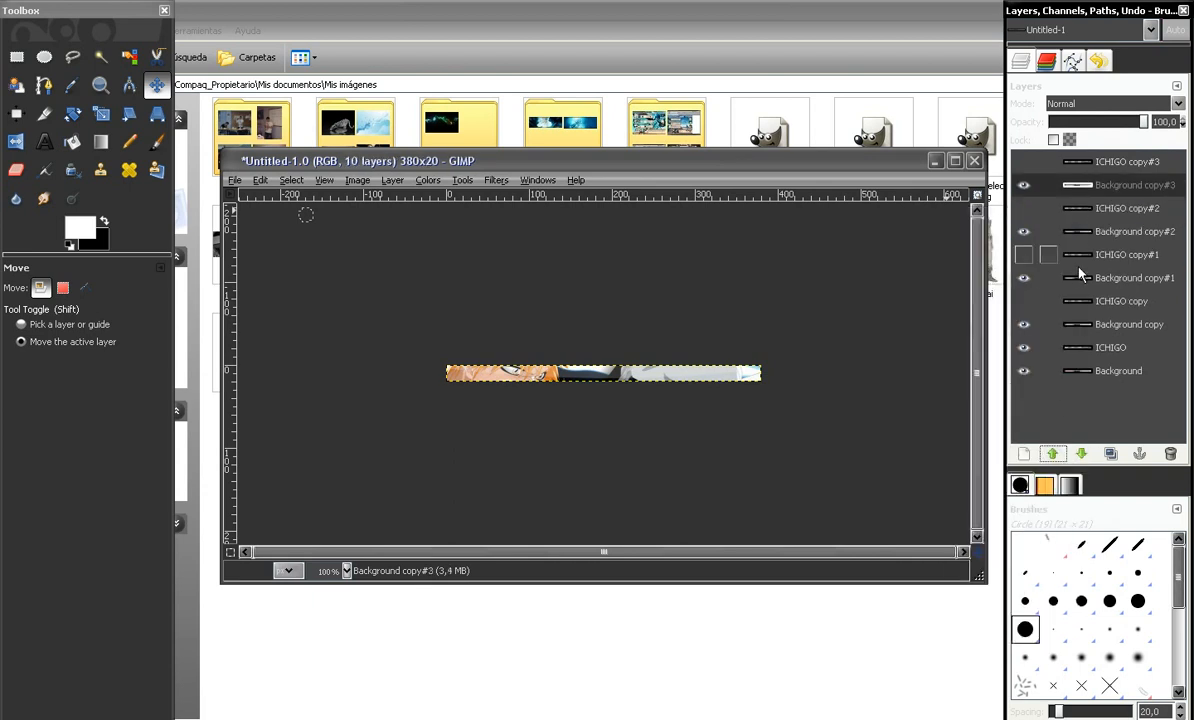
pyautogui.click(1120, 184)
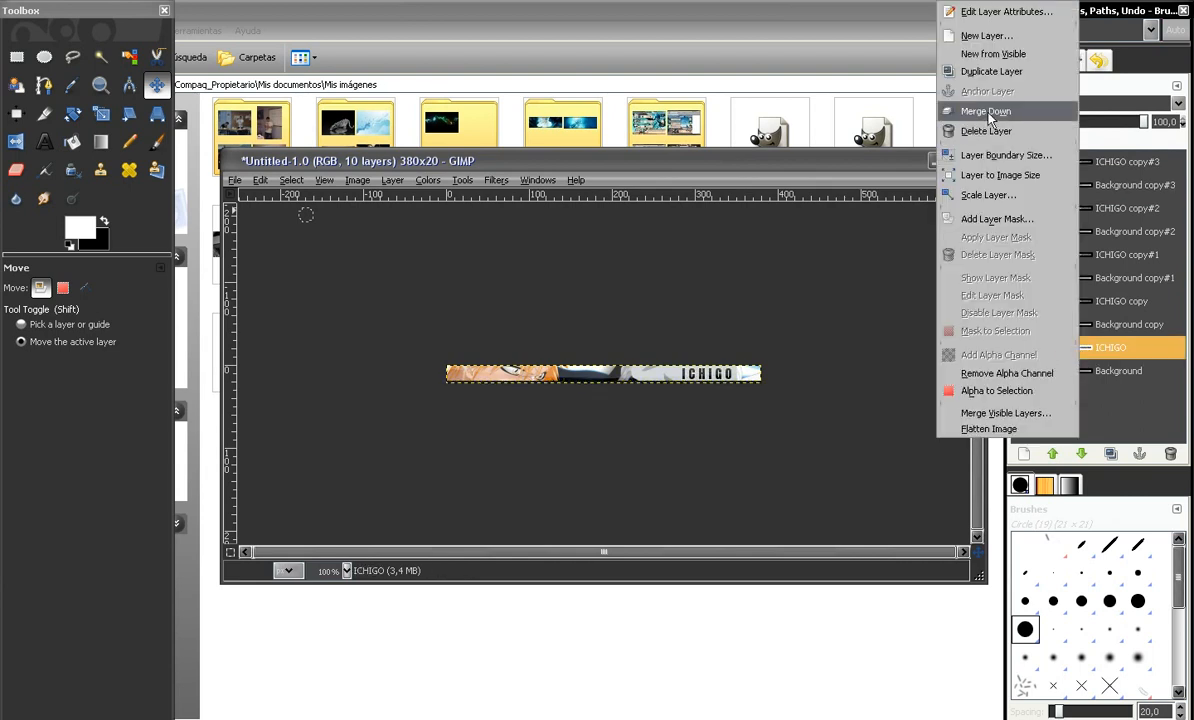
# - Merge the first ICHIGO copies into their backgrounds, fading one copy to 80 opacity
pyautogui.click(985, 111)
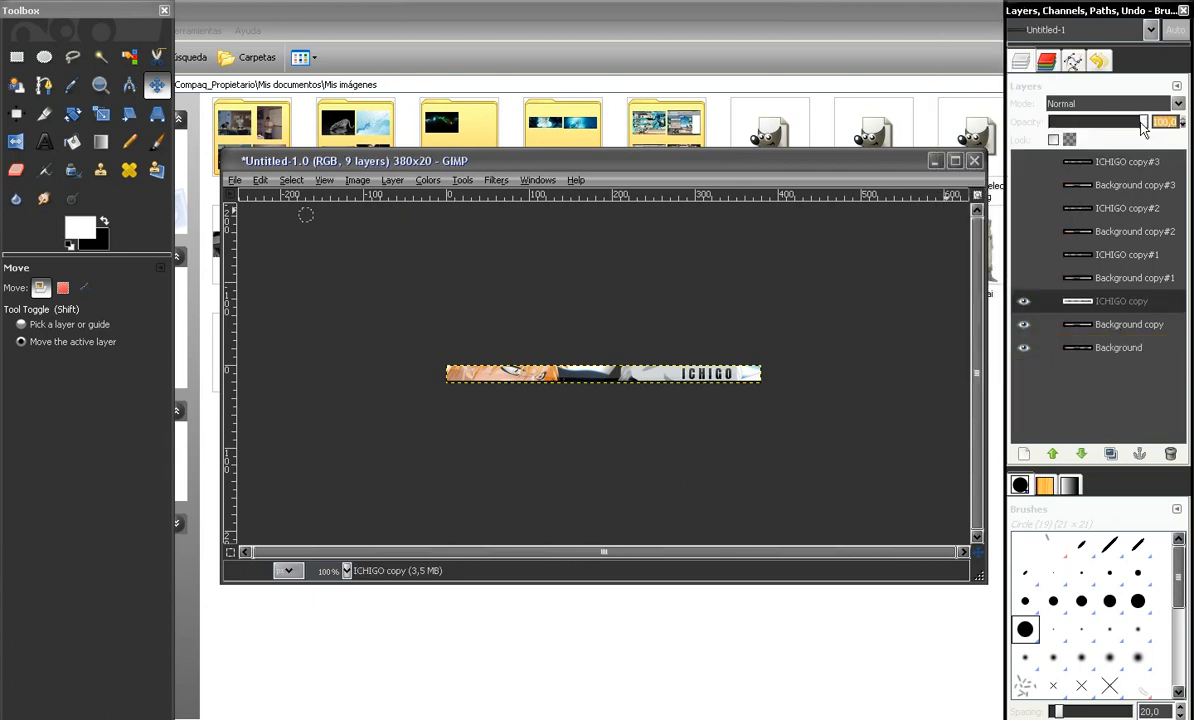
pyautogui.moveTo(1140, 121); pyautogui.dragTo(1095, 121)
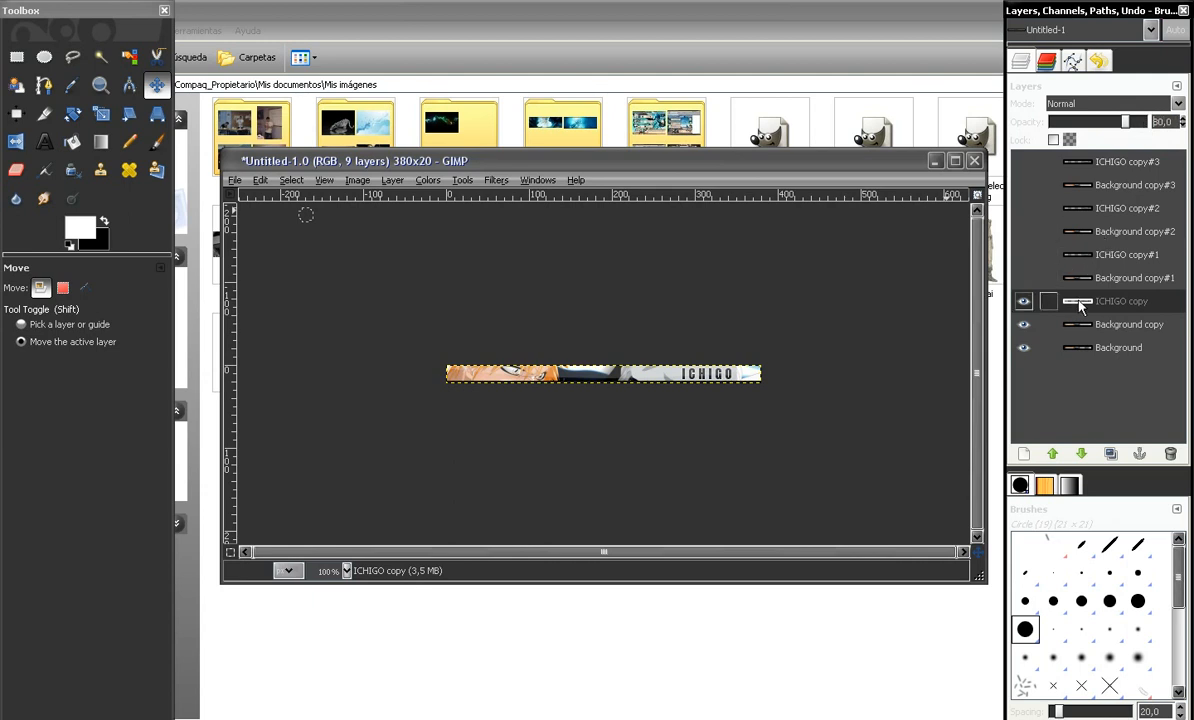
pyautogui.click(1138, 454)
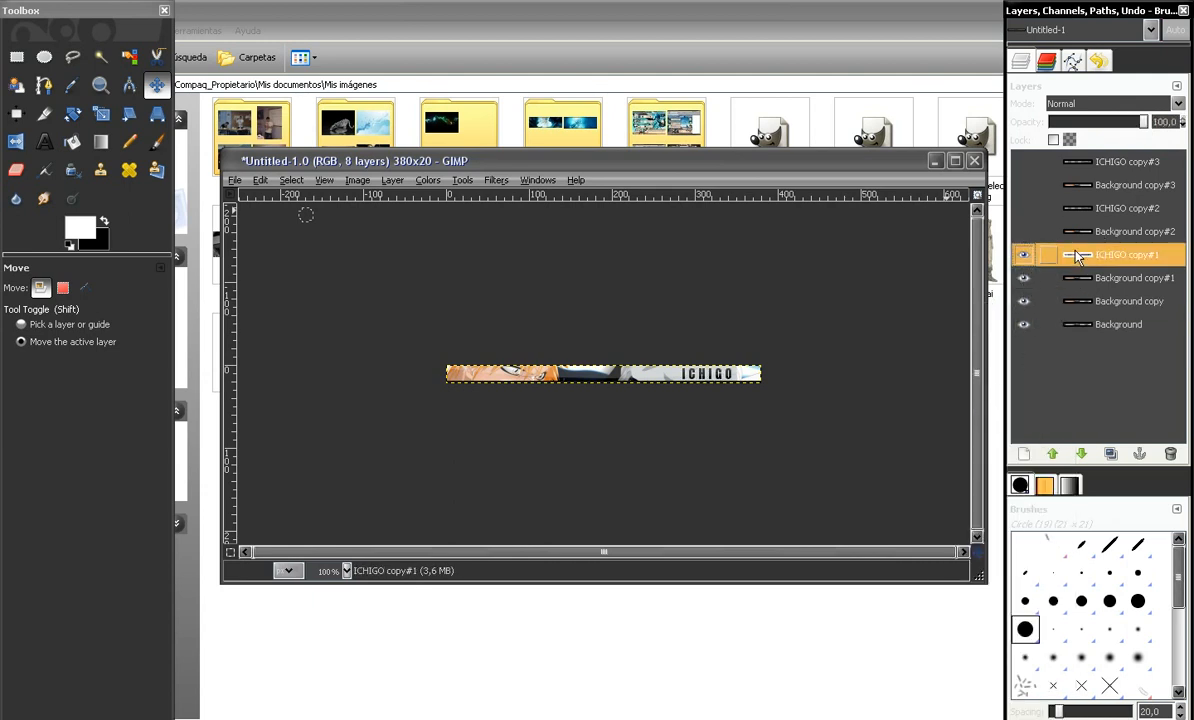
pyautogui.click(1143, 121)
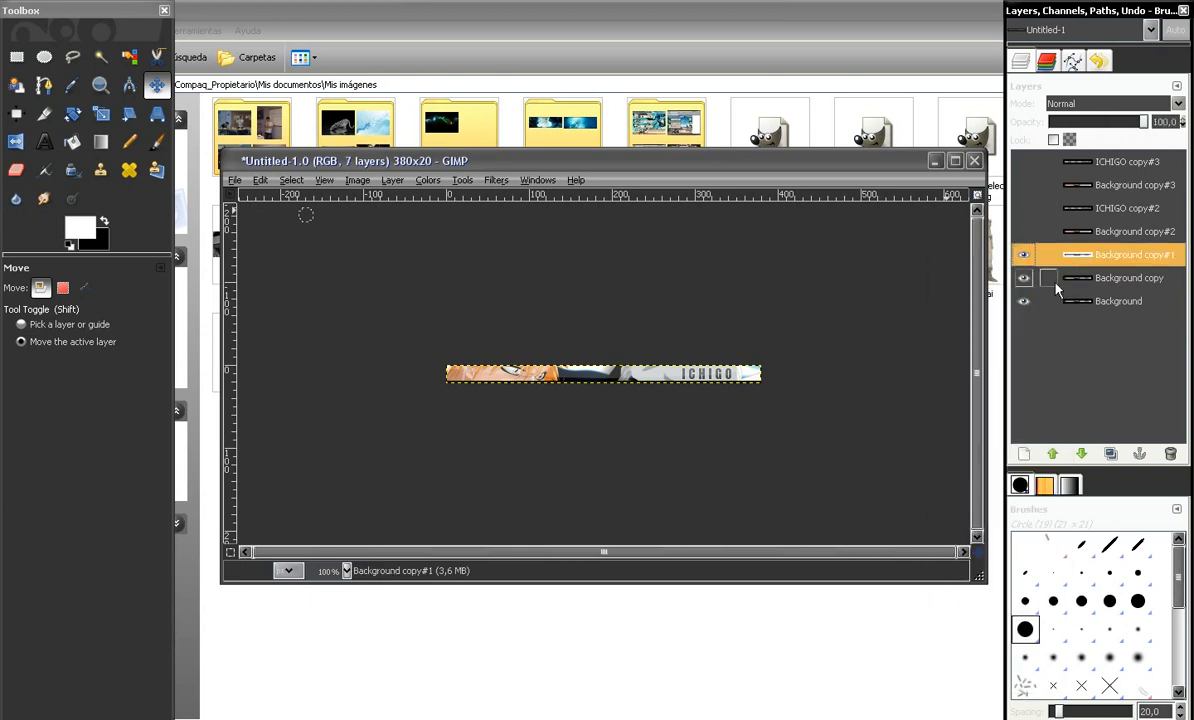
# - Duplicate Background copy#3 and merge the remaining text copies into their frames
pyautogui.click(1127, 208)
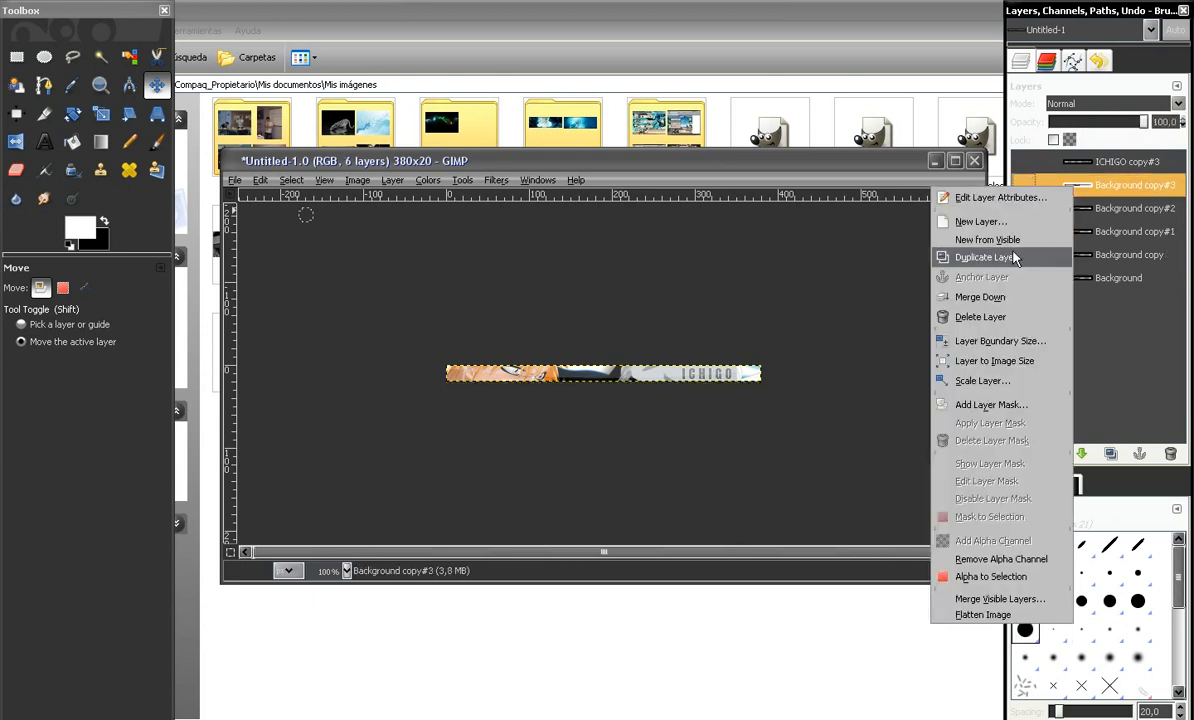
pyautogui.click(982, 257)
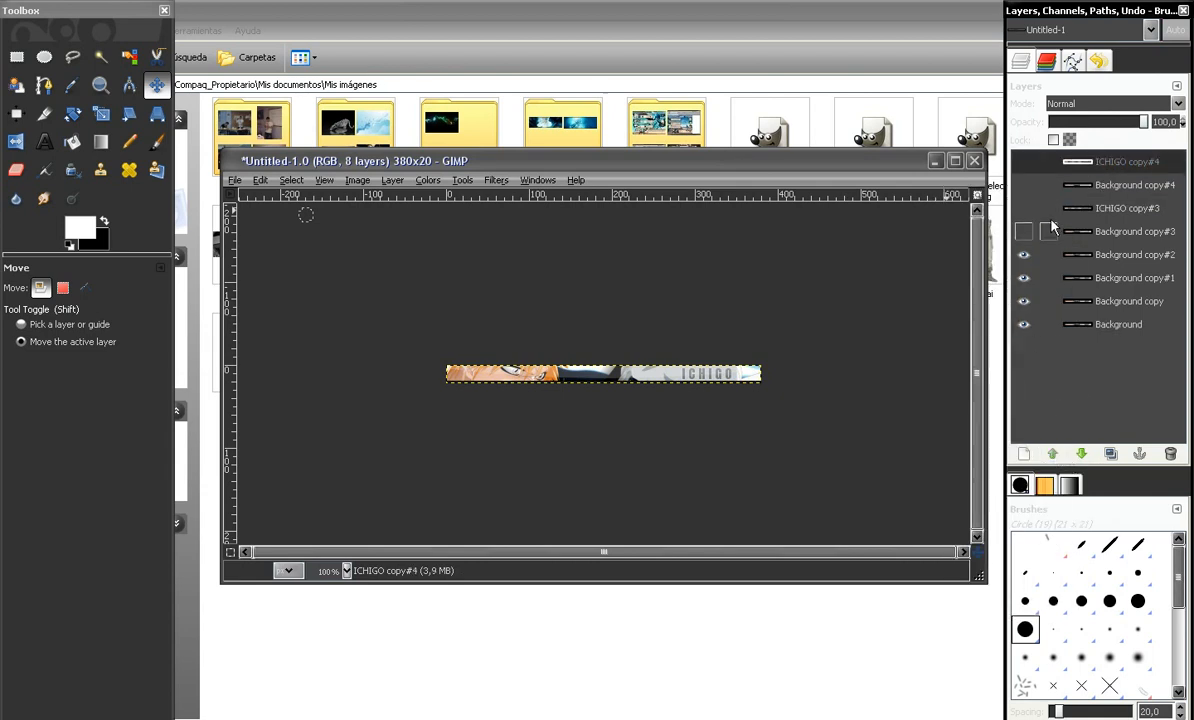
pyautogui.click(1127, 208)
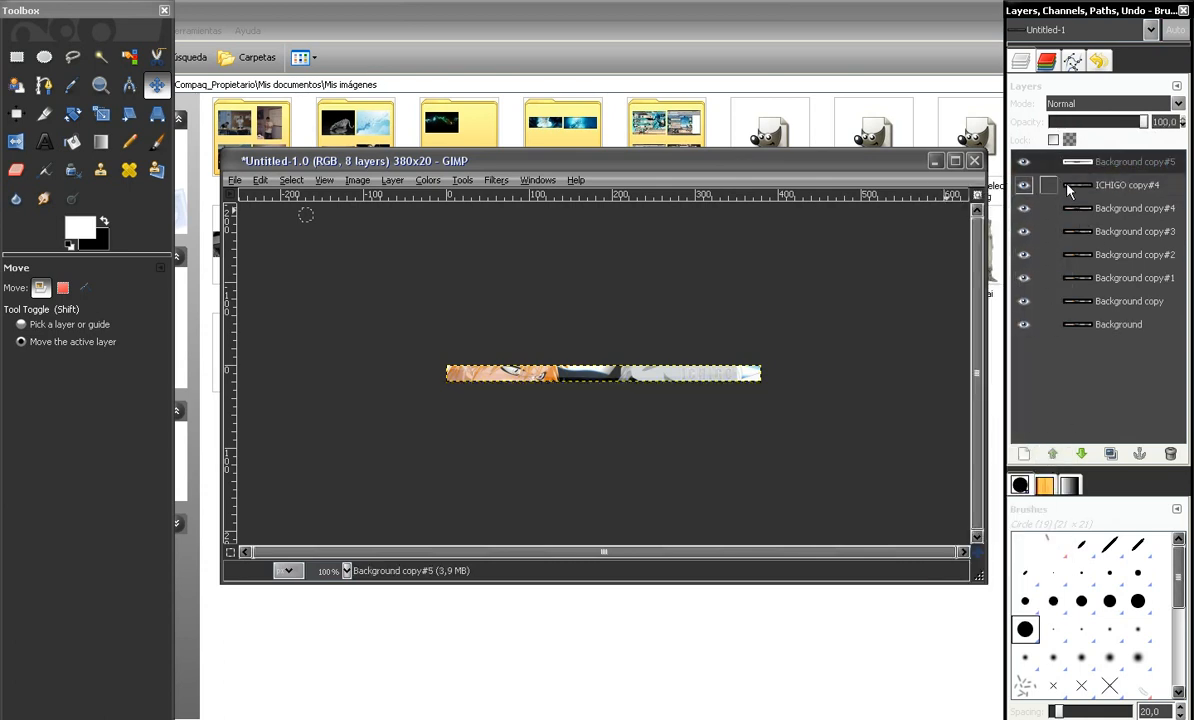
pyautogui.click(1170, 453)
pyautogui.write('7')
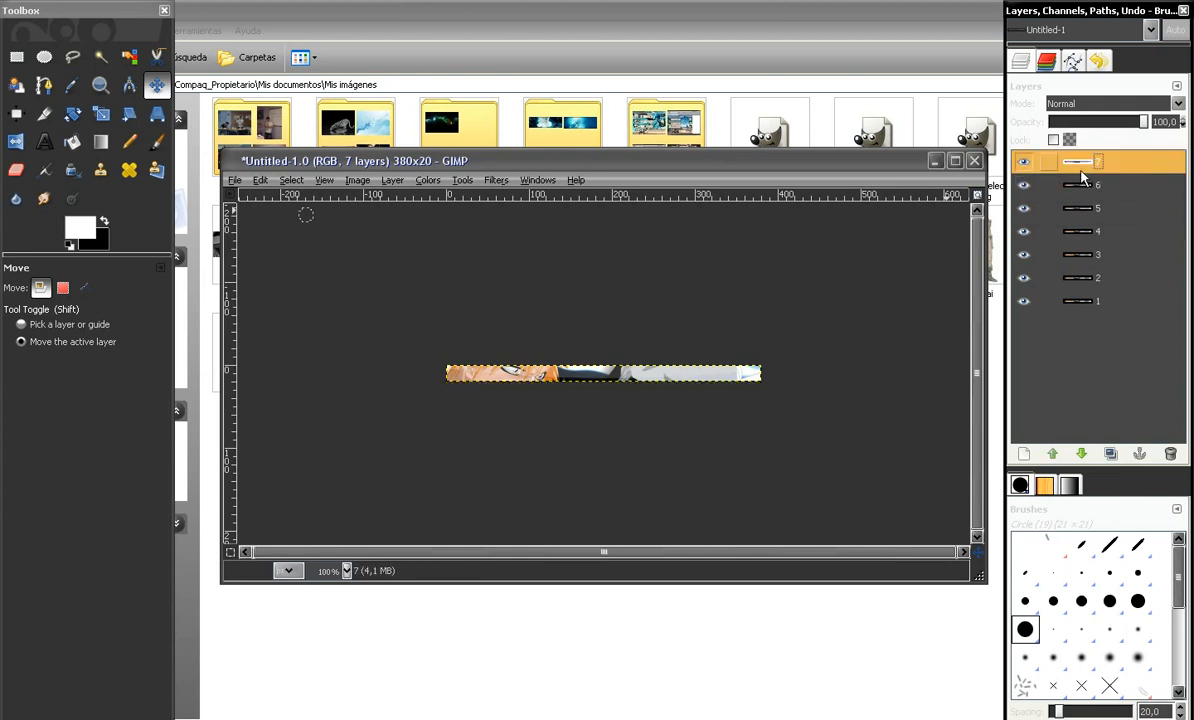
# - Duplicate frames 6 through 1 and raise each copy to the top of the stack
pyautogui.rightClick(1085, 208)
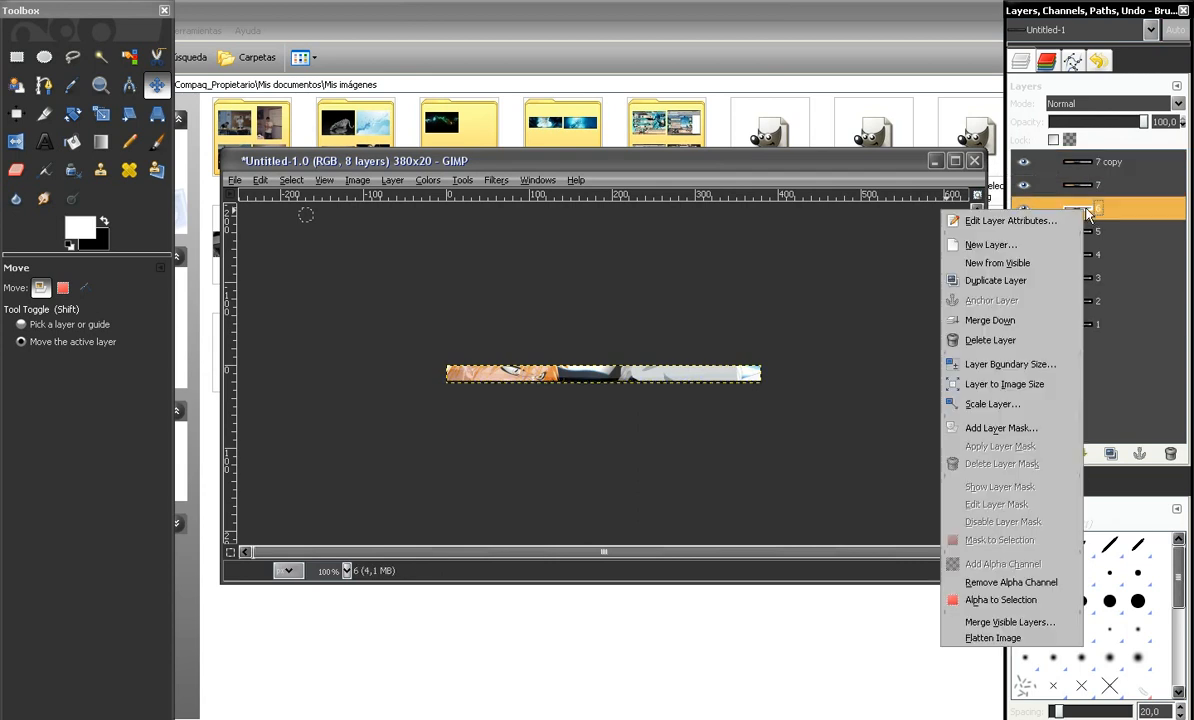
pyautogui.click(995, 280)
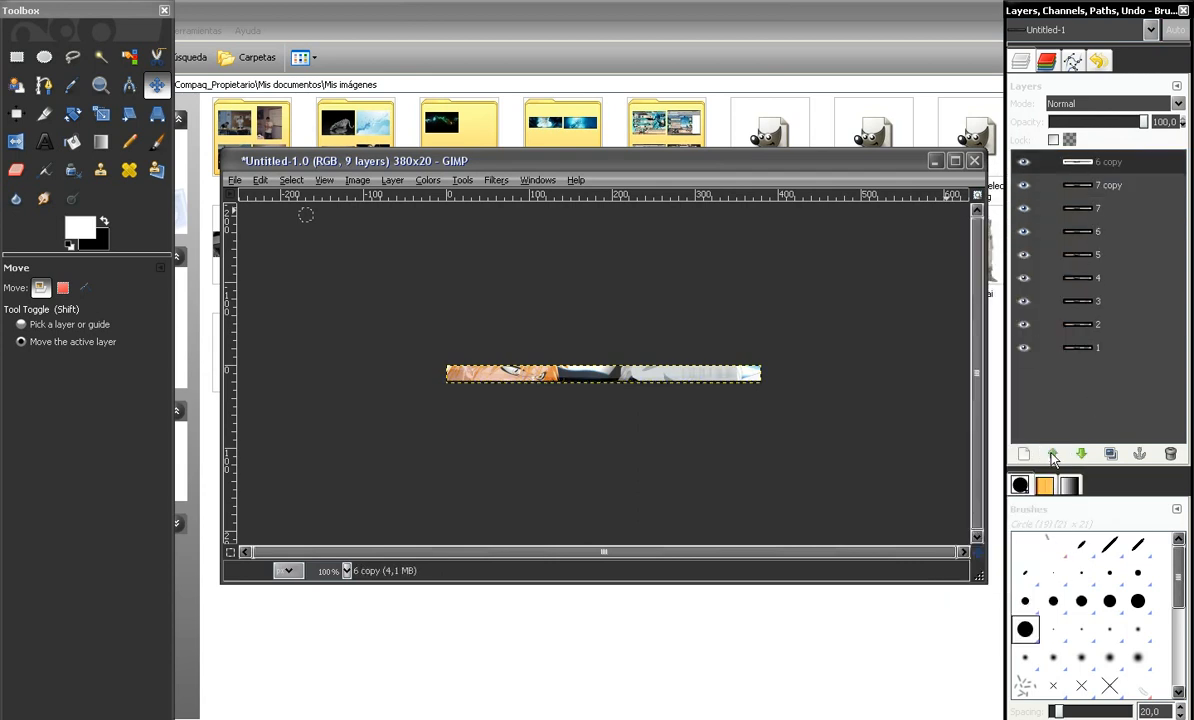
pyautogui.rightClick(1095, 254)
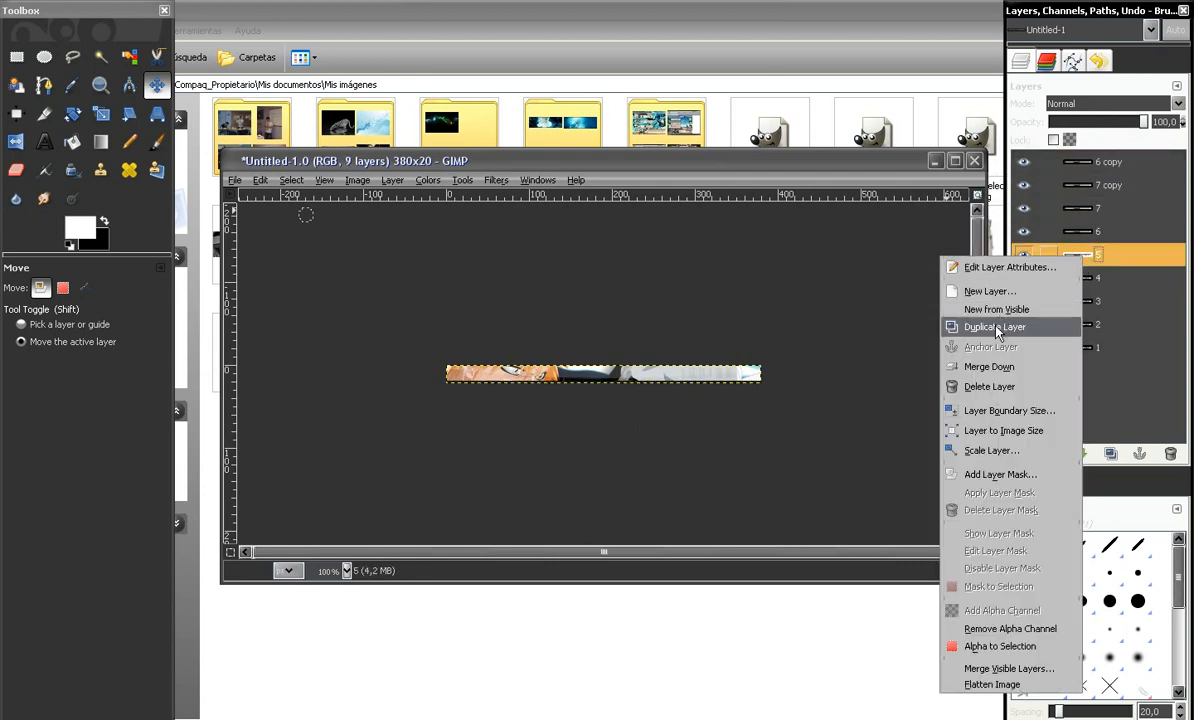
pyautogui.click(994, 327)
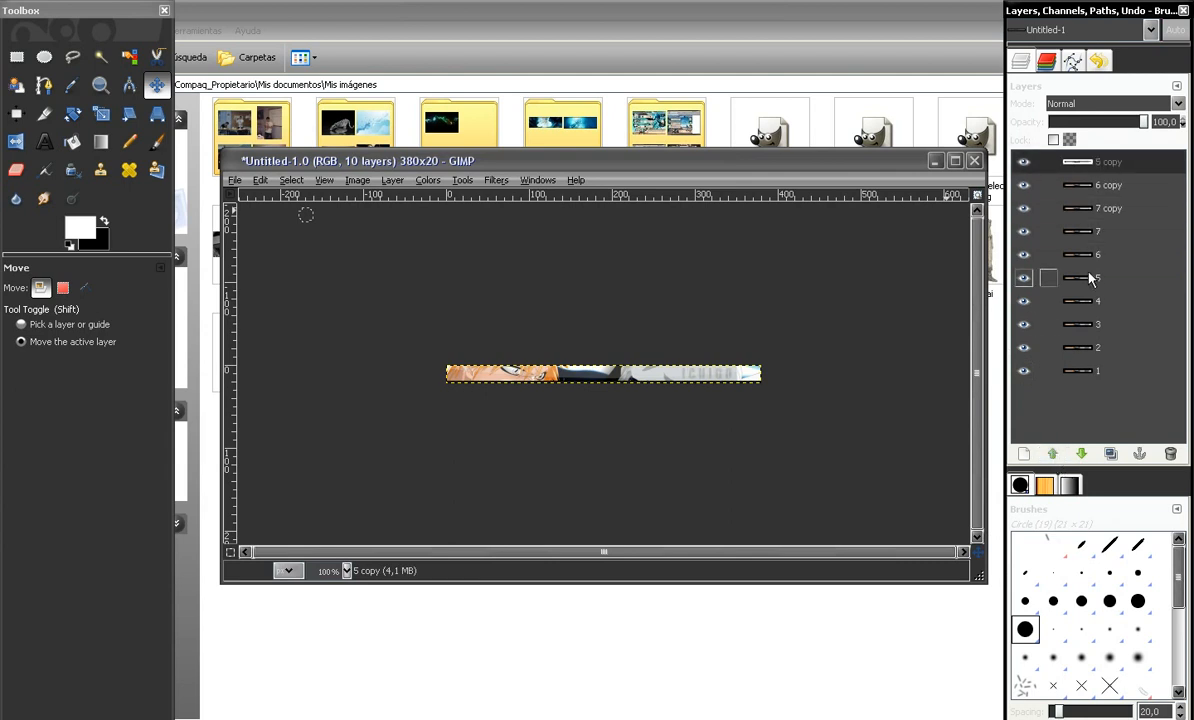
pyautogui.click(1053, 454)
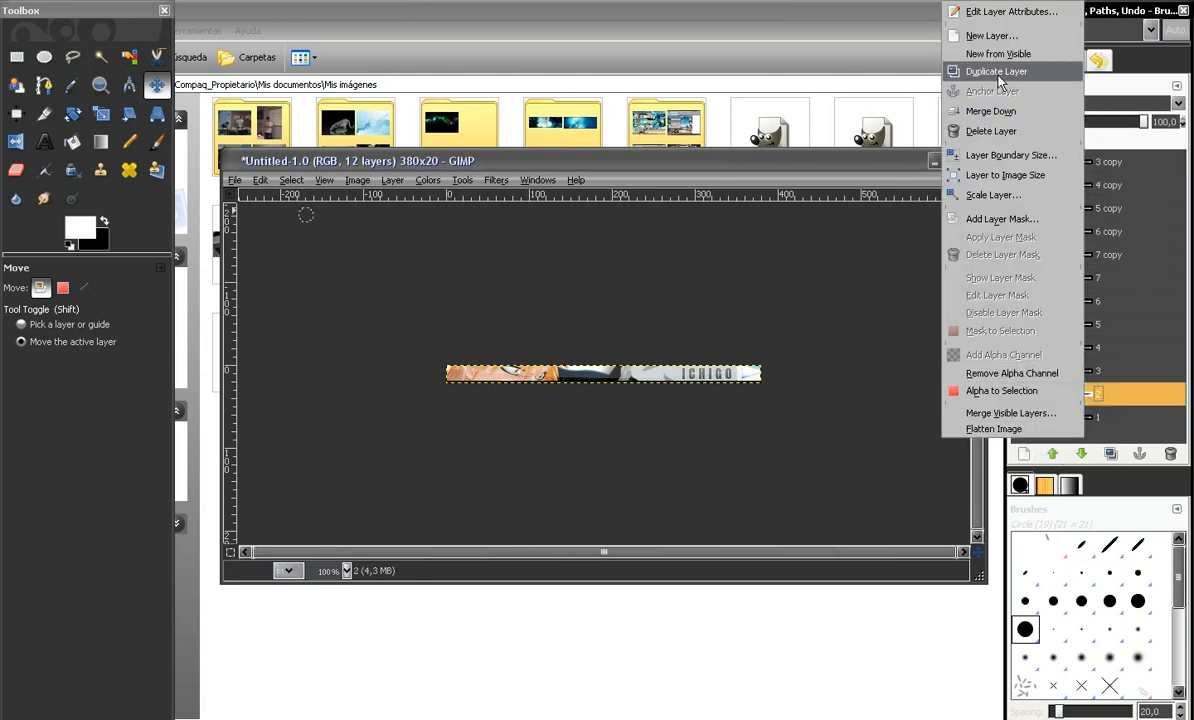
pyautogui.click(996, 71)
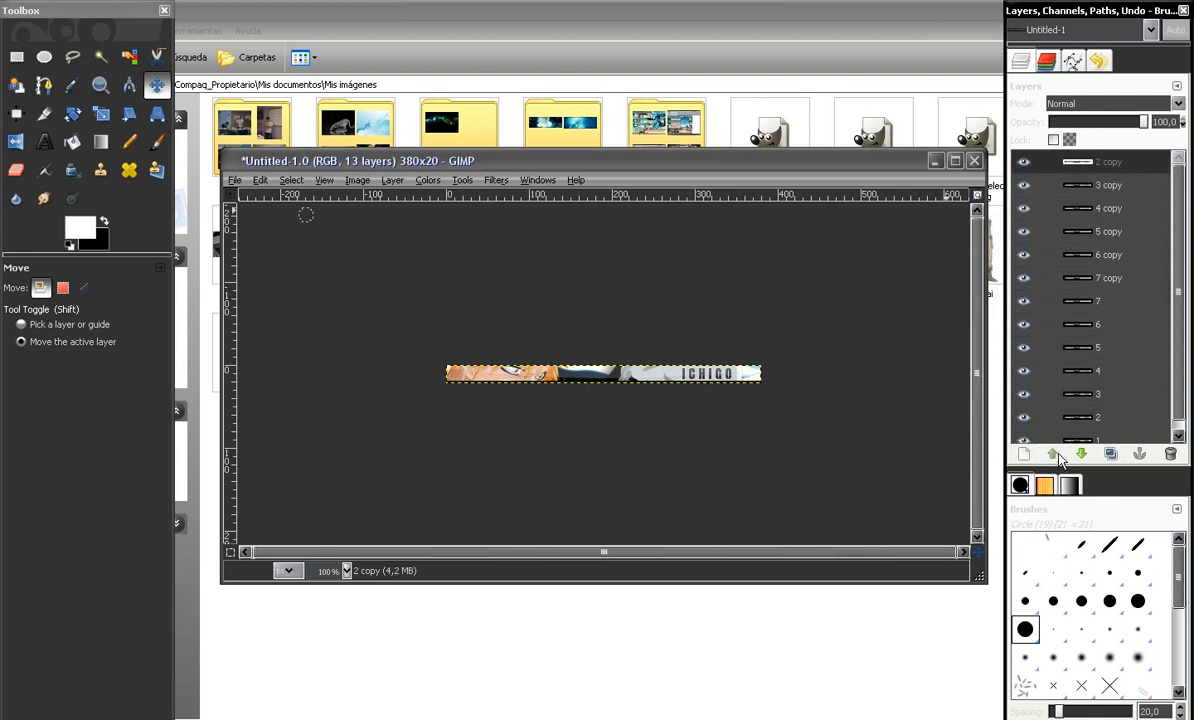
pyautogui.click(1110, 454)
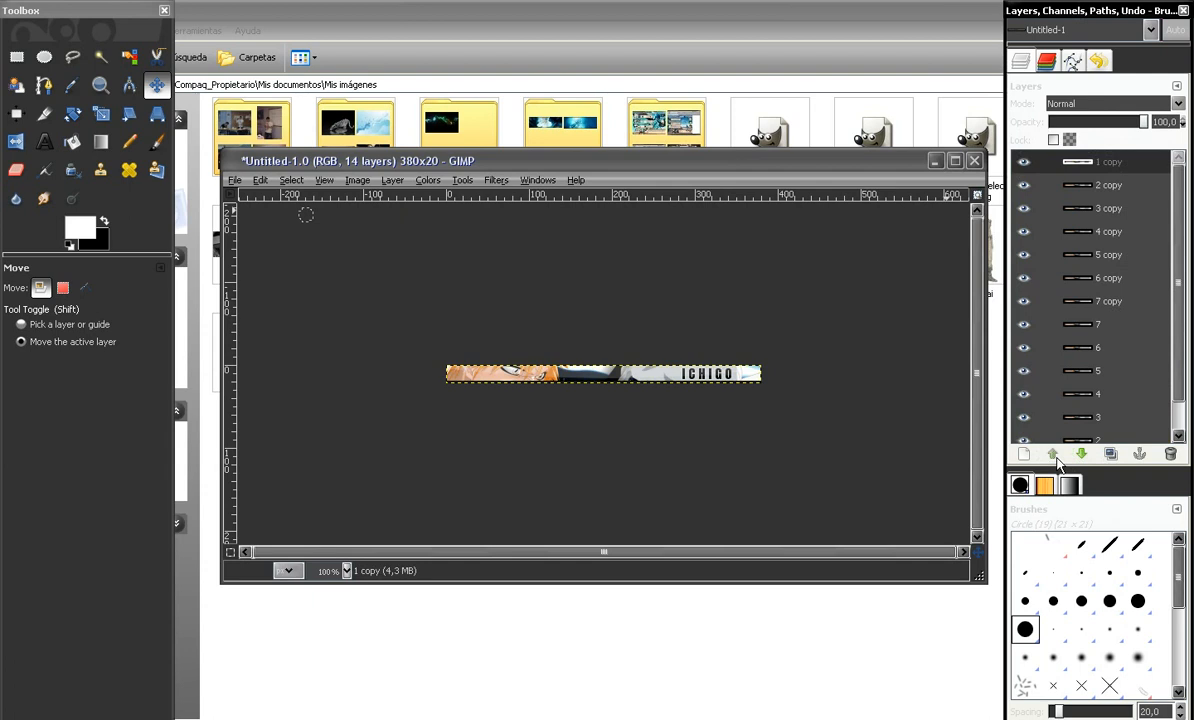
pyautogui.click(235, 180)
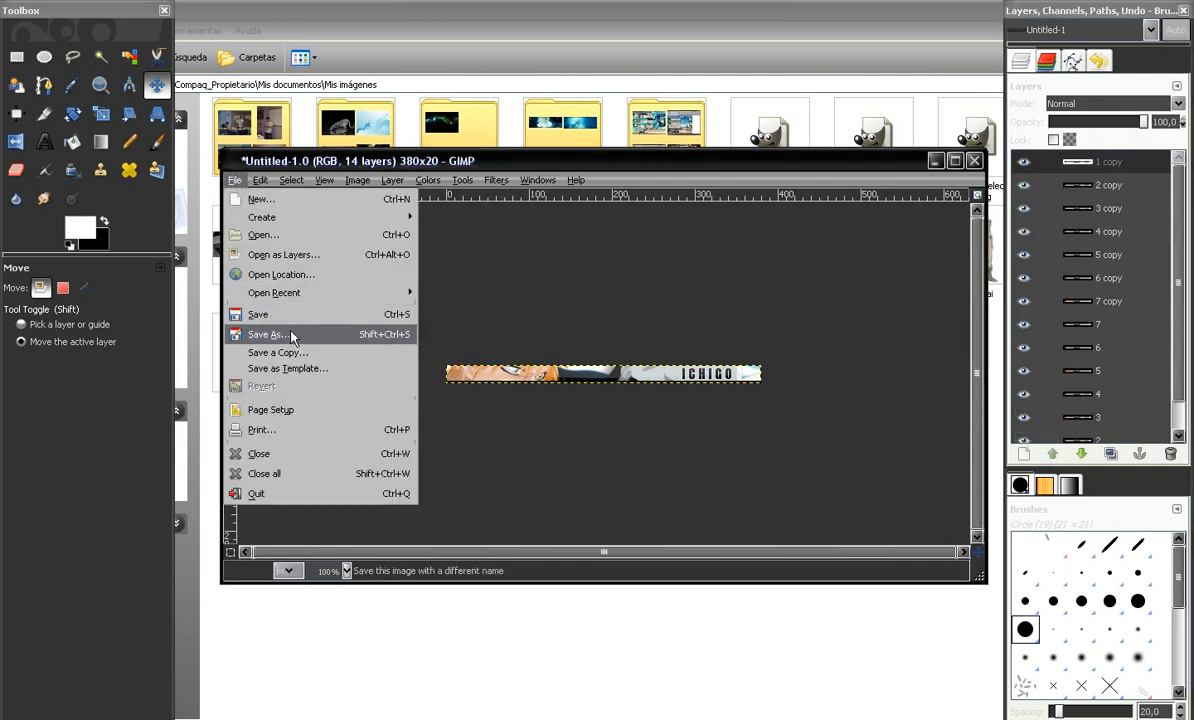
# - Export userbarichigo.gif as an animation with 250 ms delay on all frames, then preview it
pyautogui.click(267, 334)
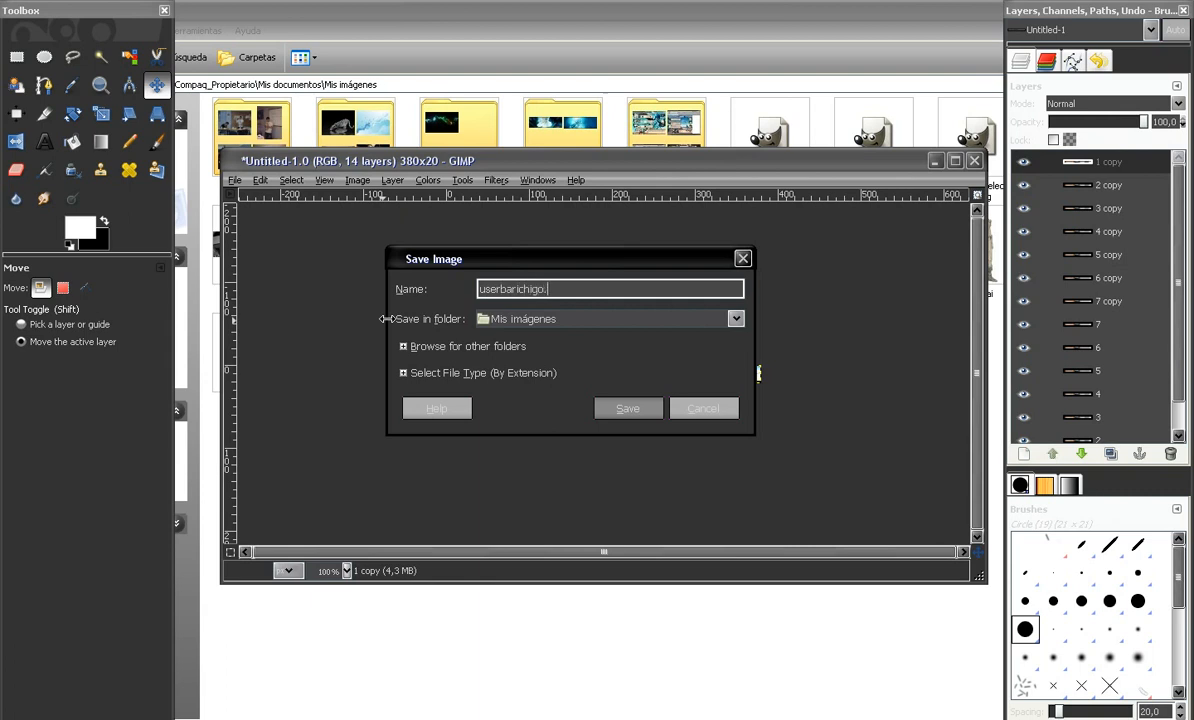
pyautogui.write('gif')
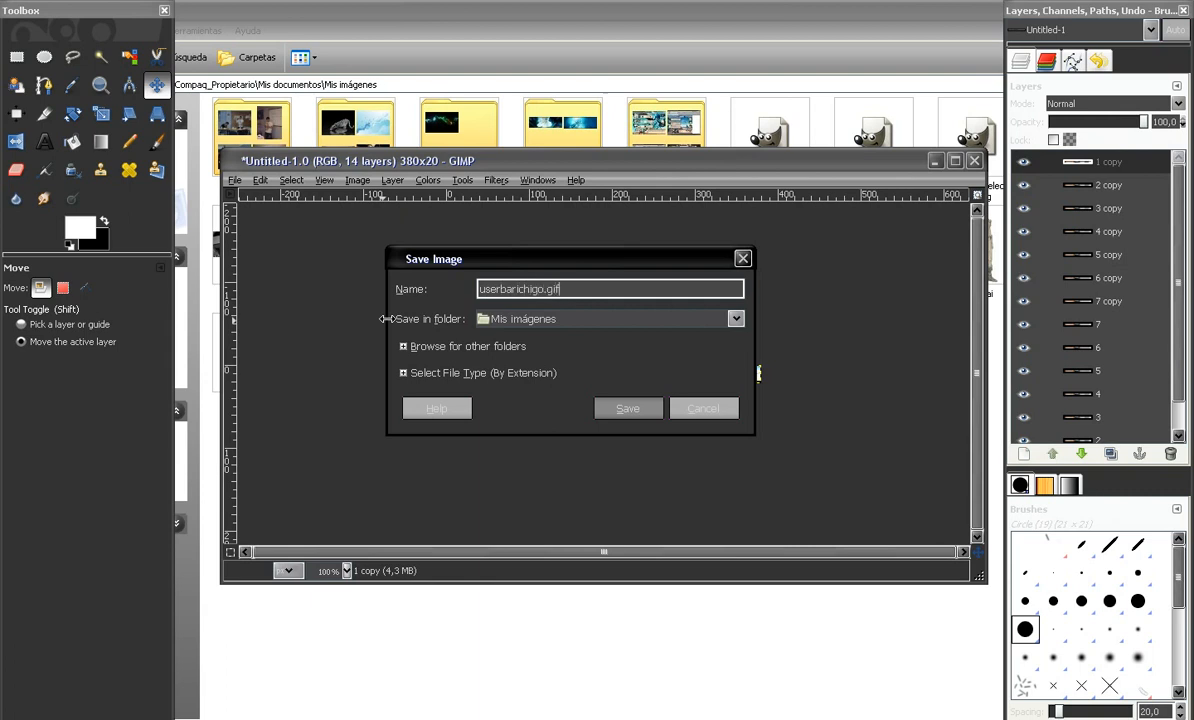
pyautogui.click(627, 408)
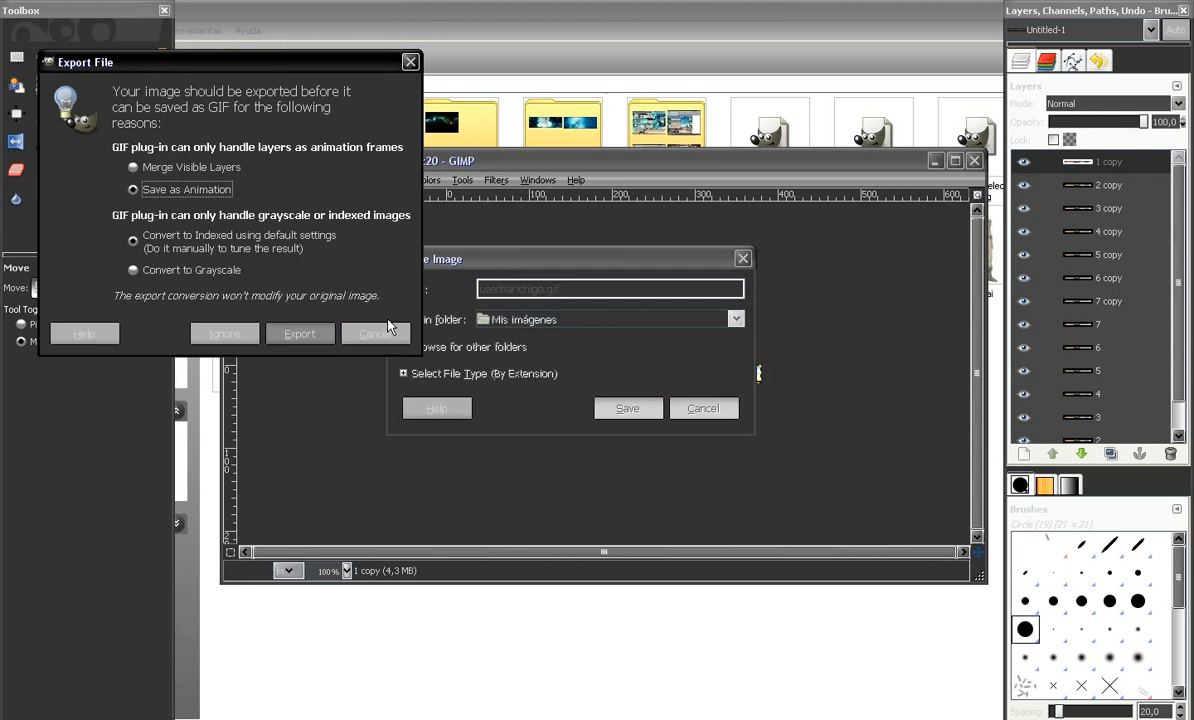
pyautogui.click(299, 333)
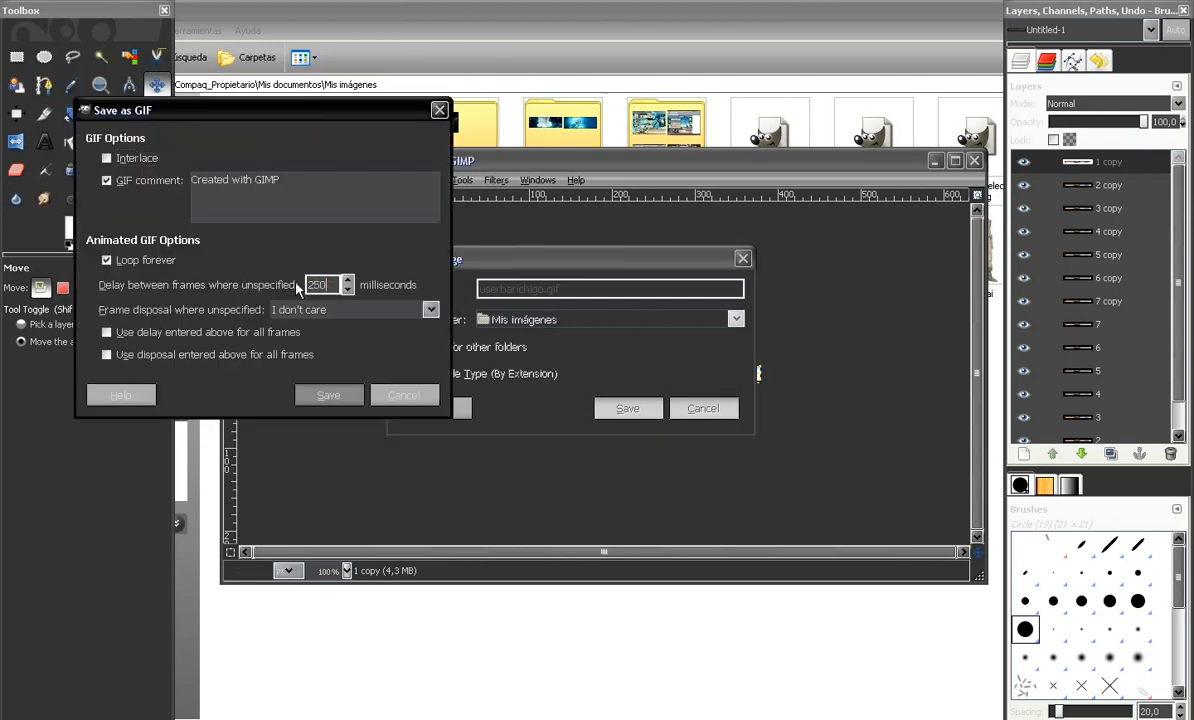
pyautogui.click(106, 332)
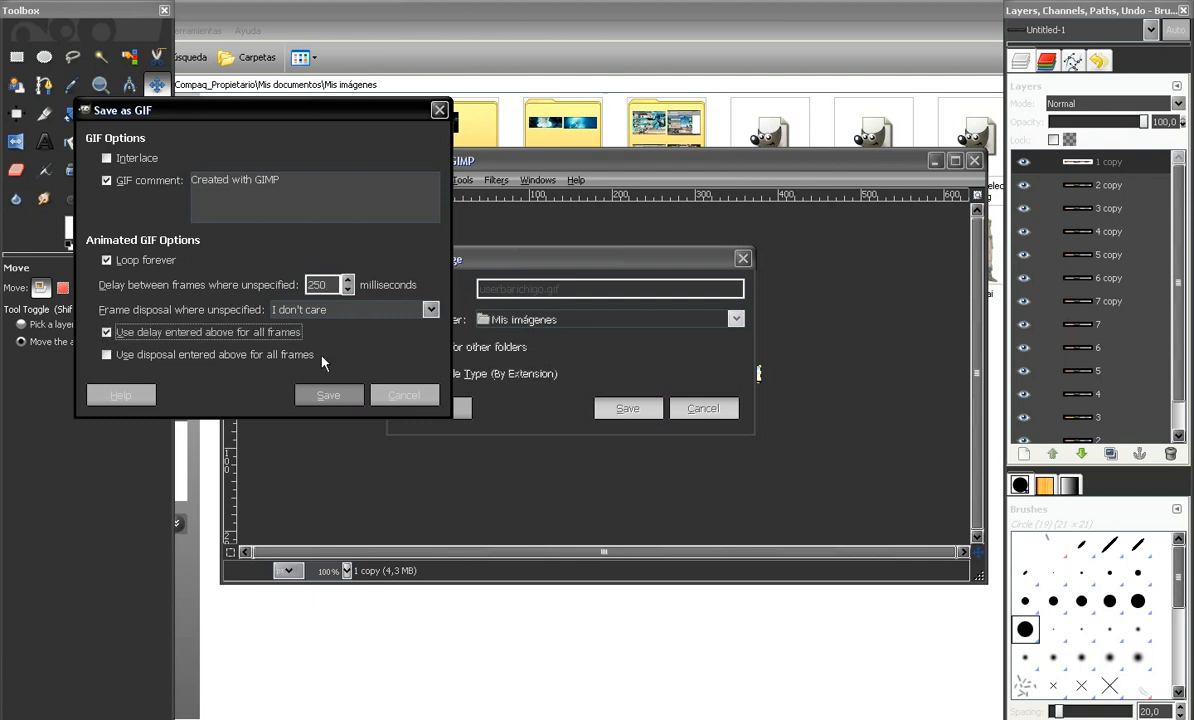
pyautogui.click(328, 394)
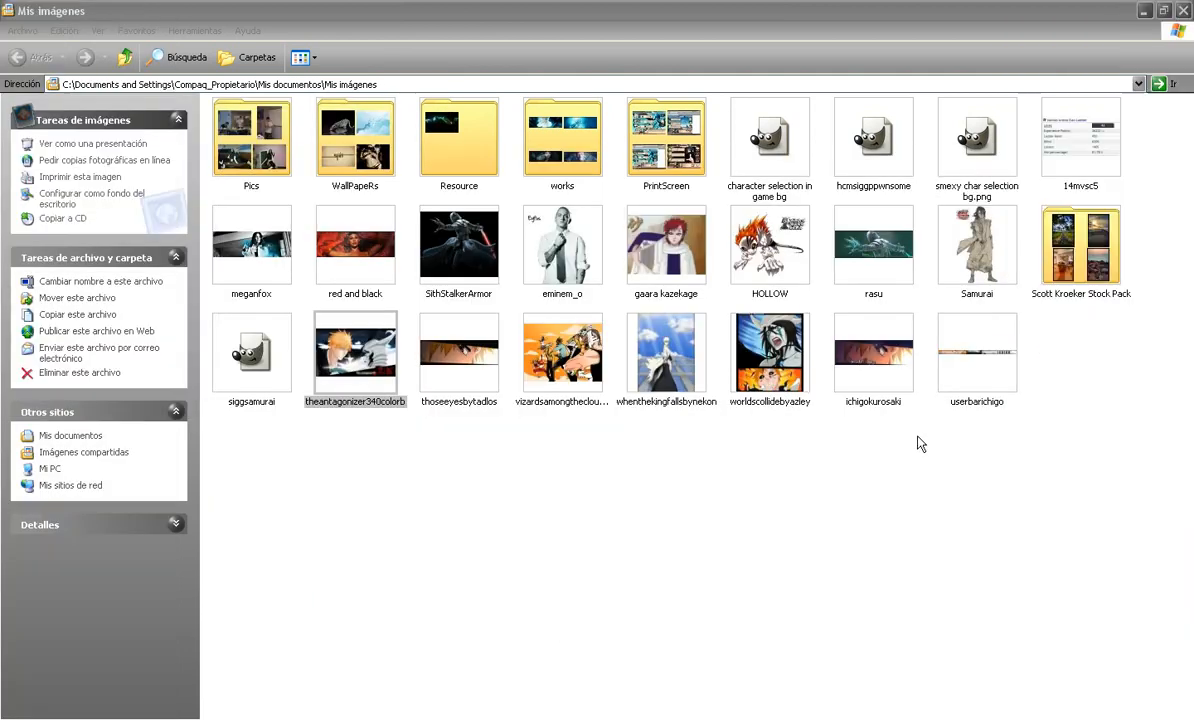
pyautogui.doubleClick(976, 353)
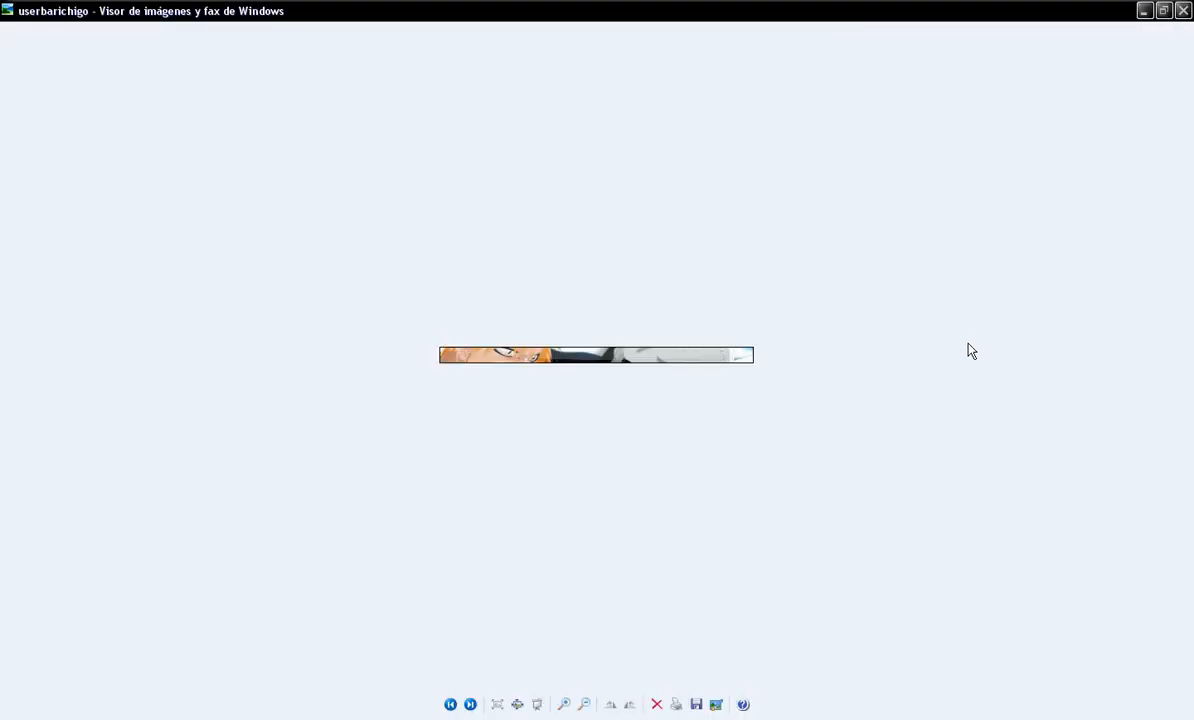